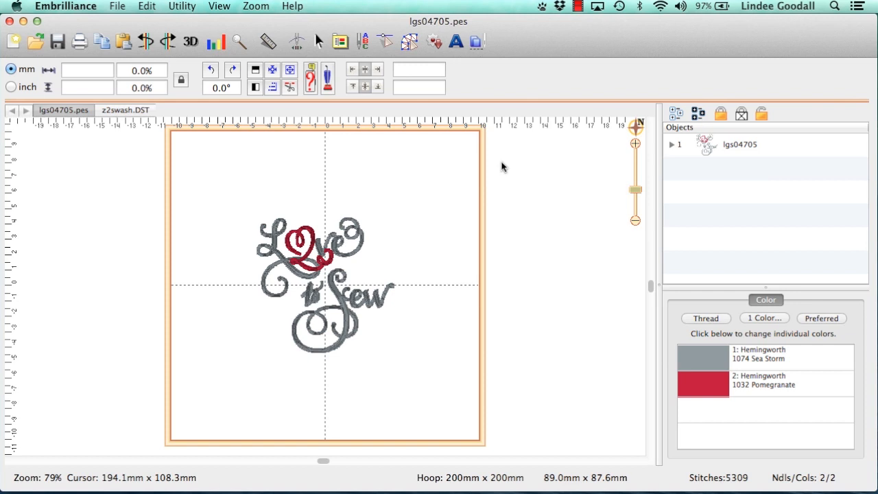
mouse_move(483, 164)
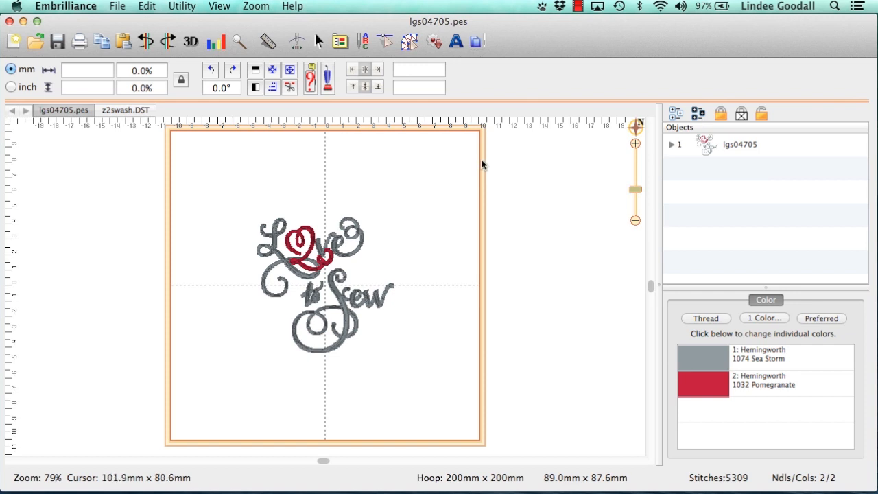
mouse_move(479, 145)
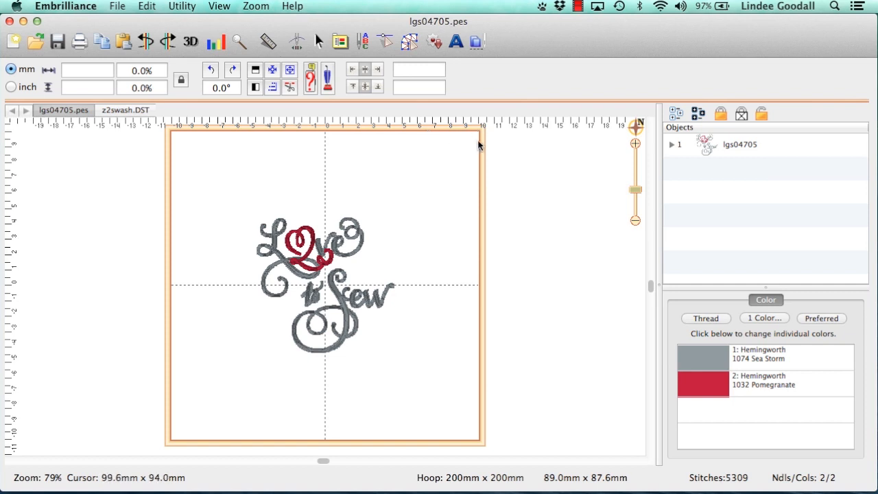
mouse_move(480, 147)
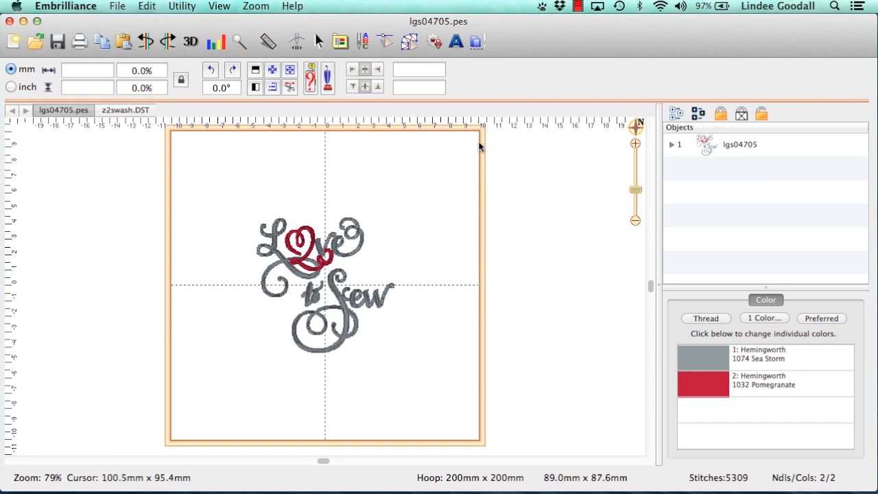
mouse_move(480, 152)
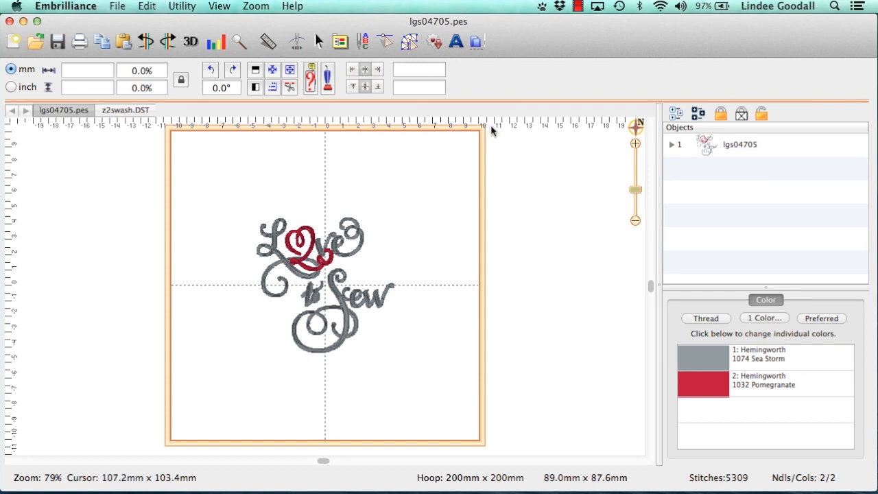
mouse_move(487, 189)
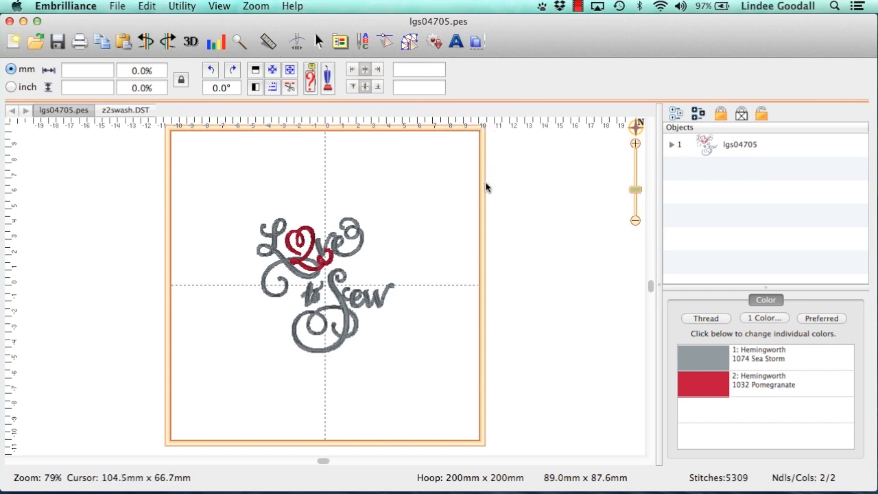
mouse_move(487, 180)
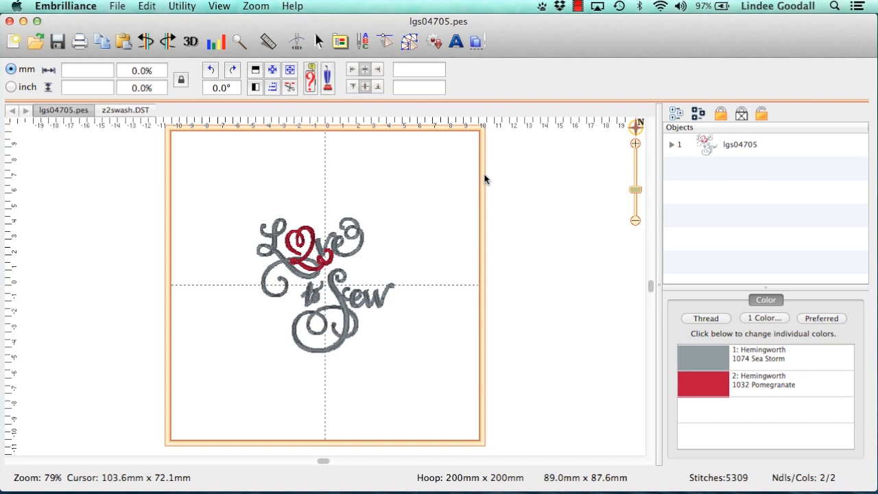
mouse_move(401, 315)
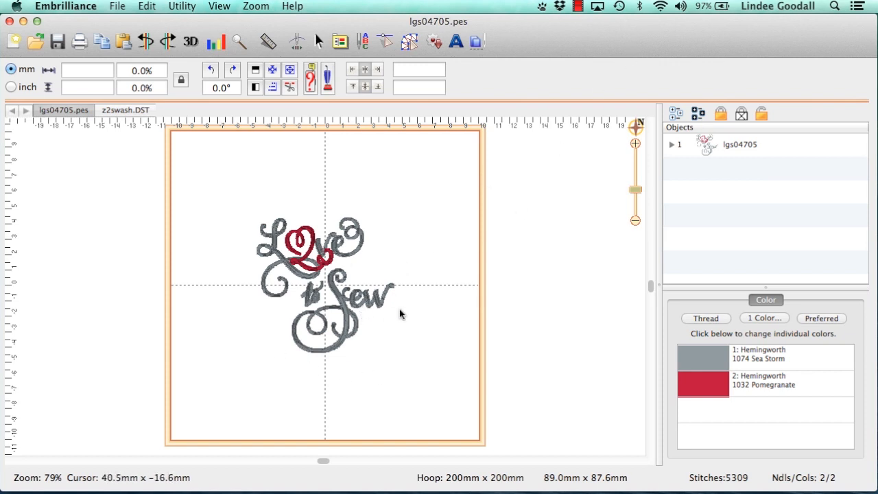
mouse_move(494, 317)
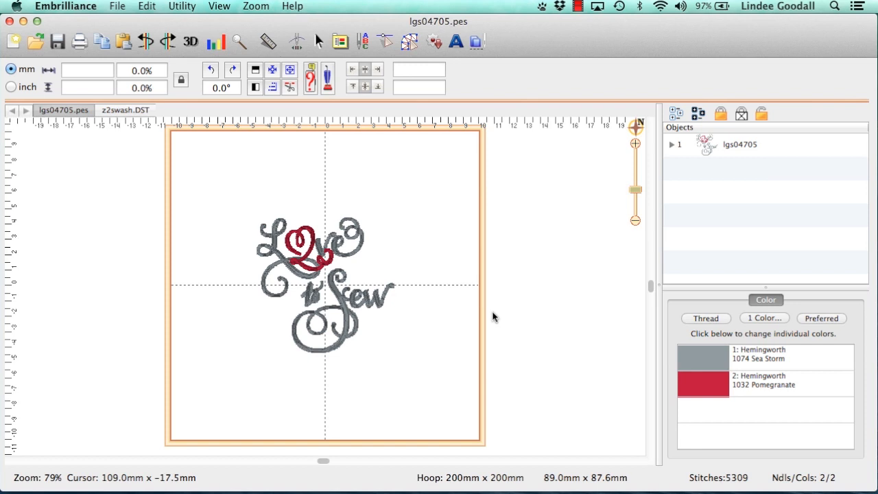
mouse_move(266, 212)
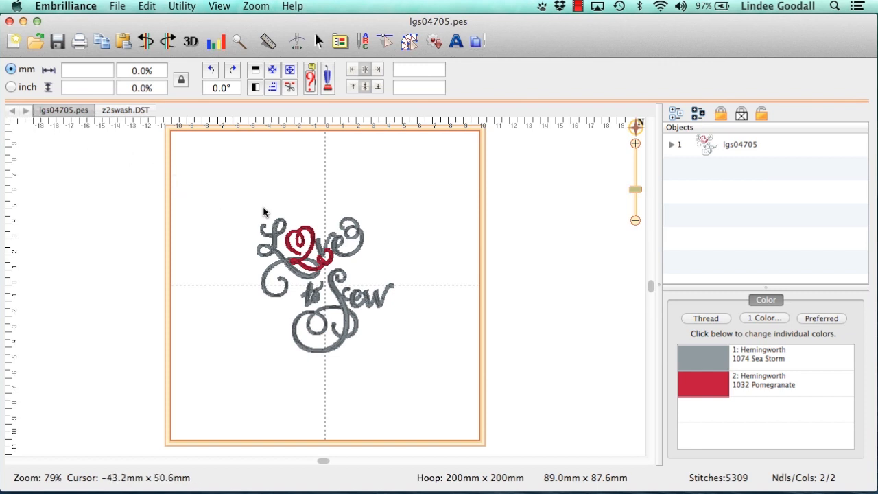
mouse_move(481, 318)
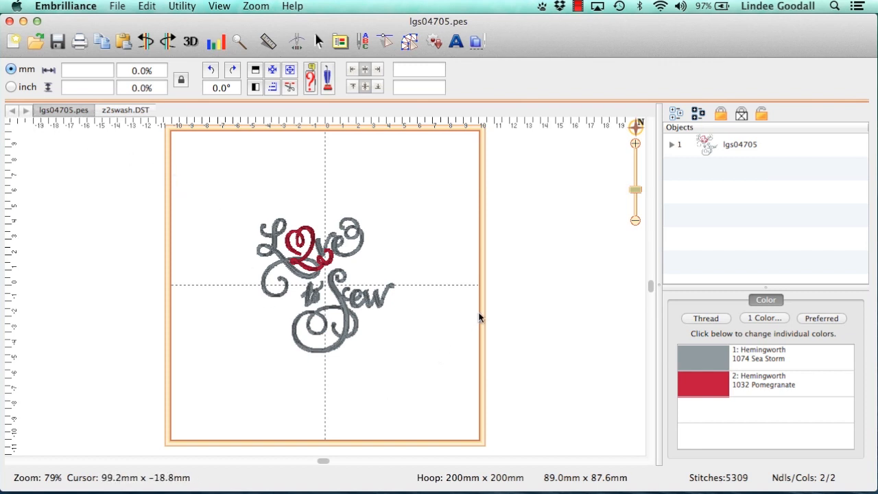
mouse_move(505, 314)
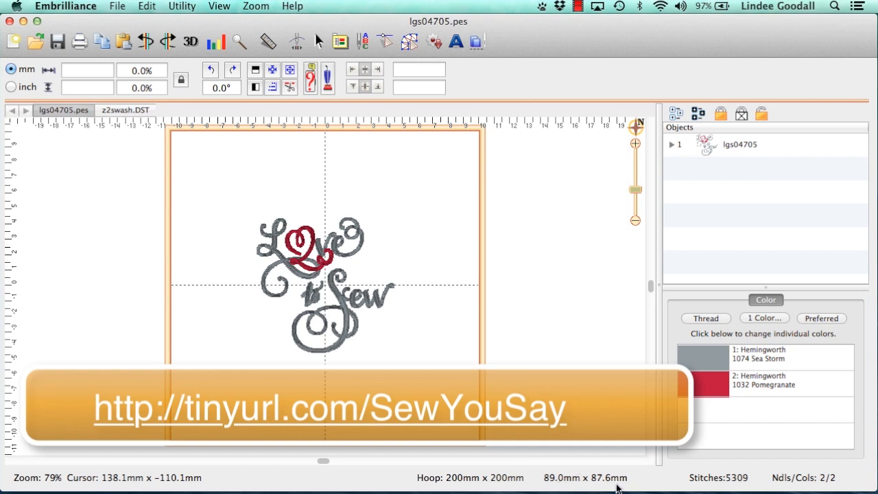
mouse_move(494, 465)
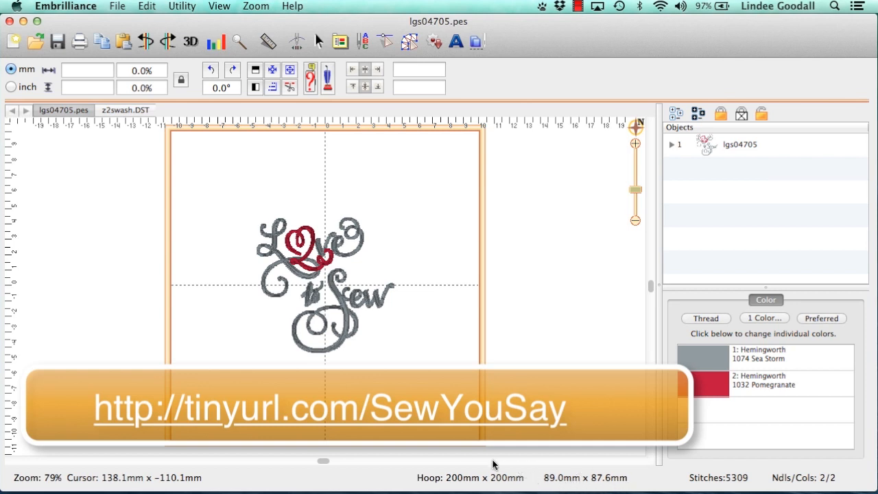
mouse_move(542, 487)
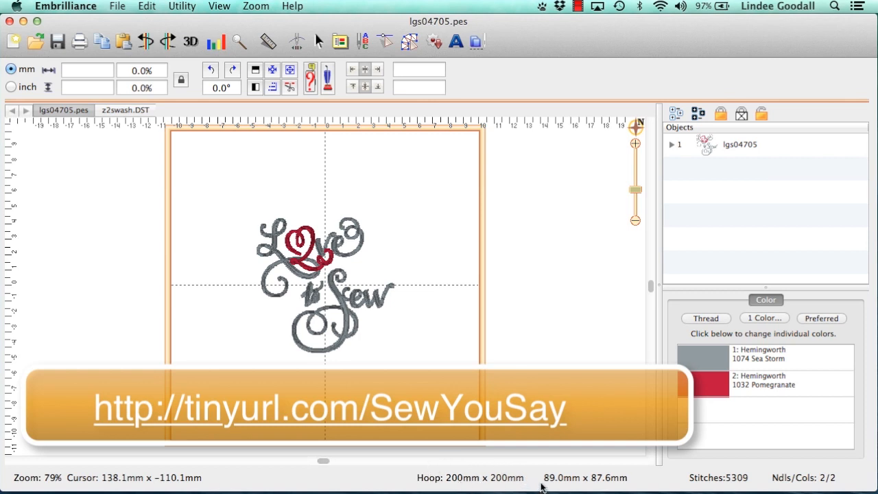
mouse_move(546, 484)
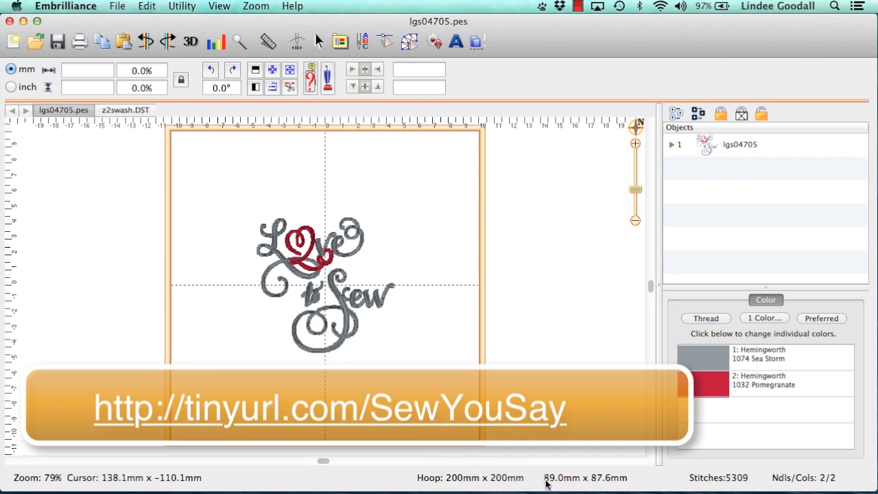
mouse_move(613, 489)
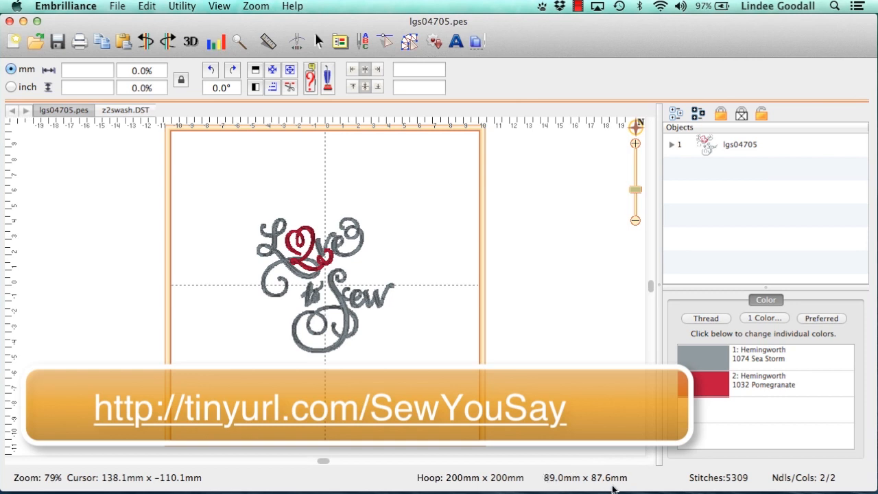
mouse_move(638, 479)
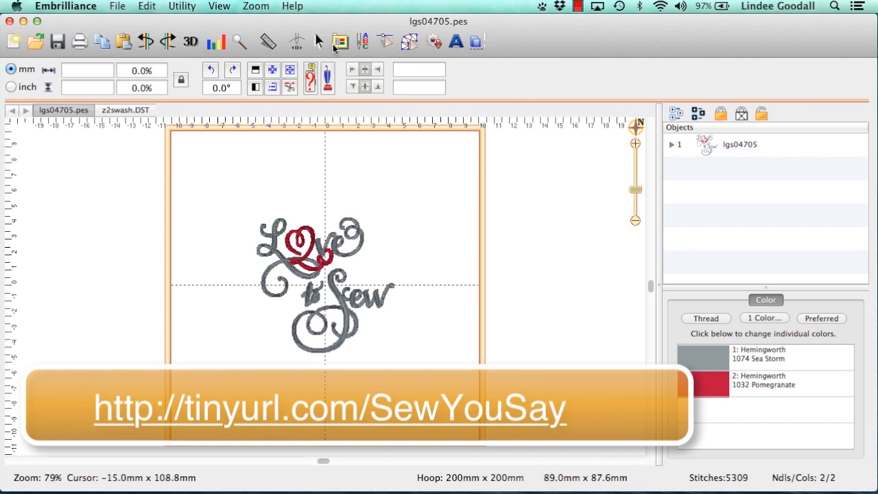
mouse_move(339, 42)
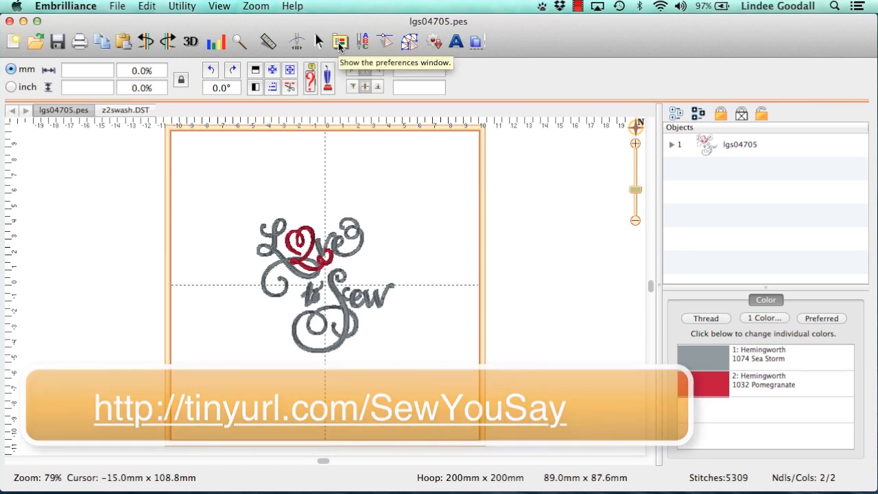
- Select the 100mm x 100mm PES hoop in Preferences and move the dialog aside
click(341, 42)
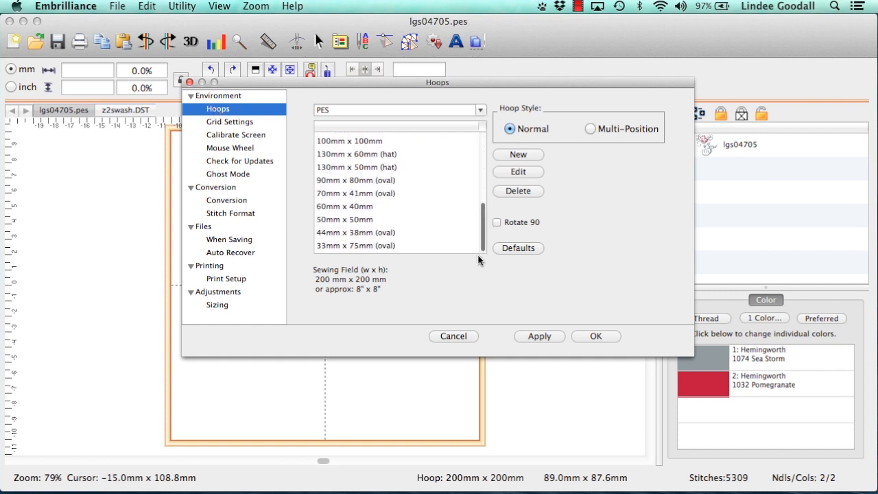
click(350, 141)
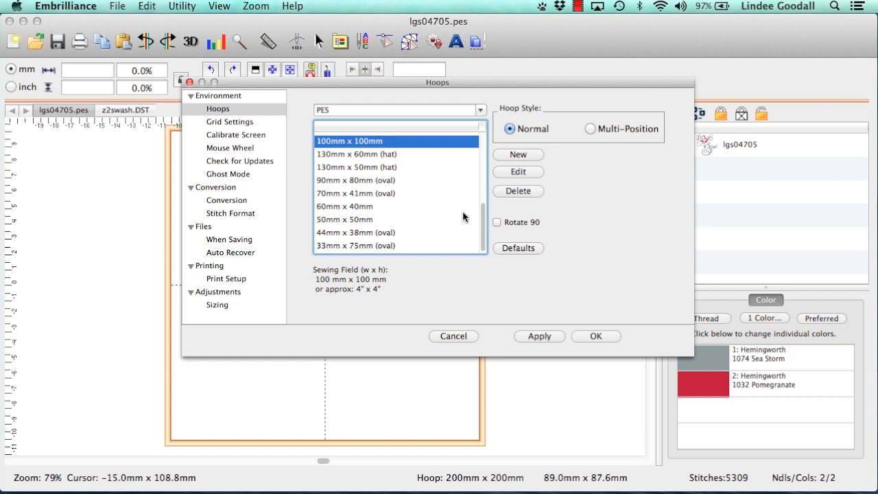
mouse_move(609, 341)
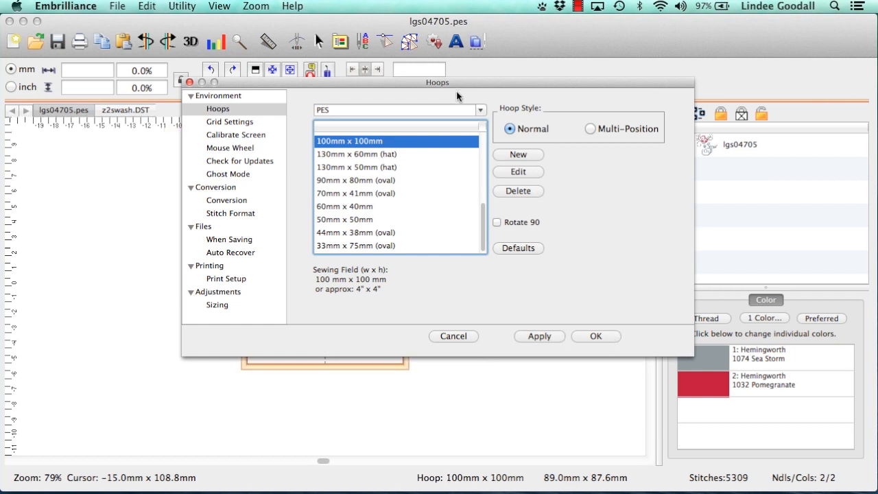
drag(437, 82, 682, 81)
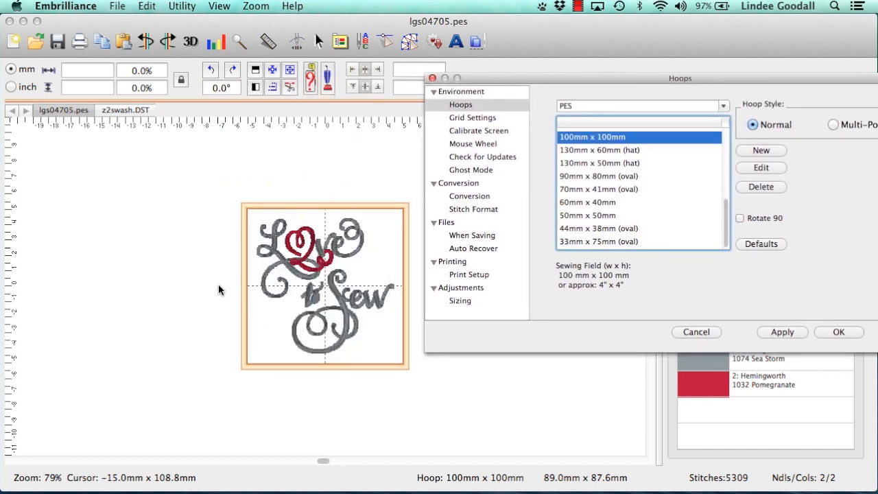
mouse_move(227, 320)
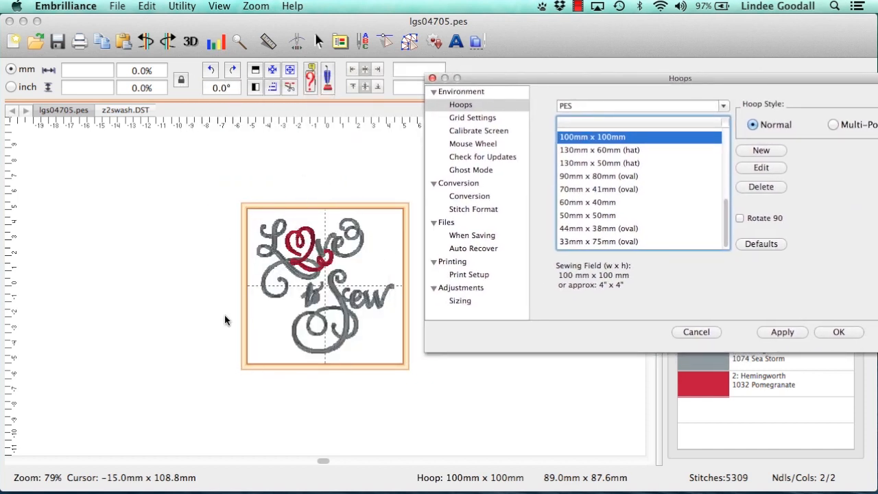
mouse_move(330, 343)
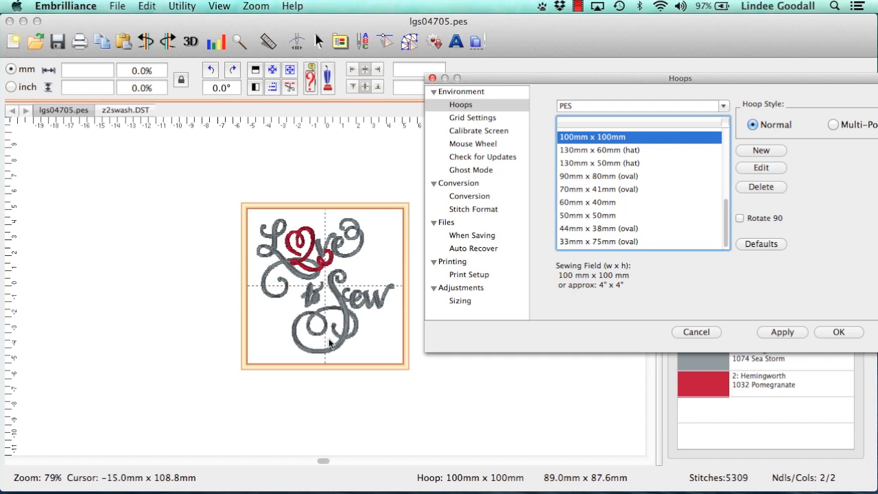
mouse_move(350, 314)
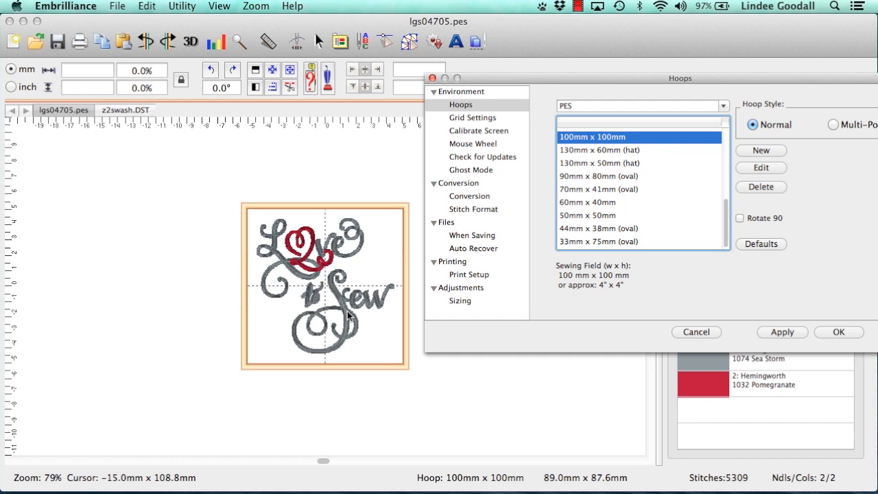
mouse_move(346, 309)
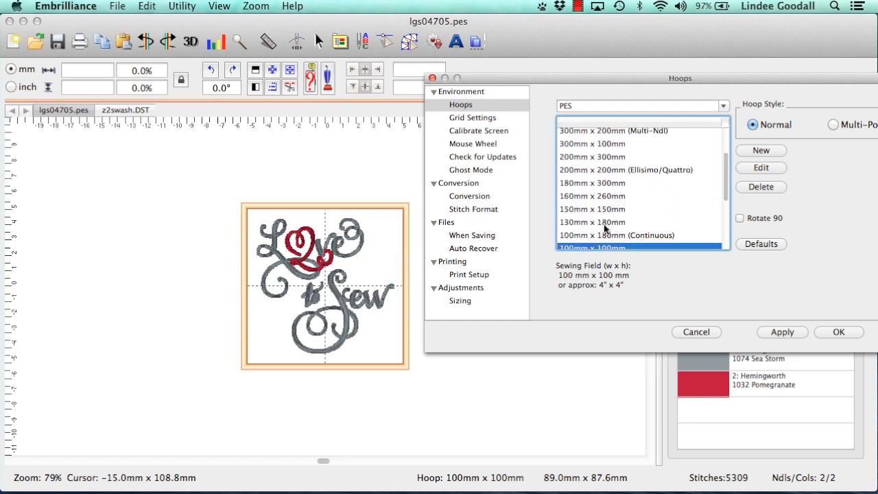
- Choose and apply the 130mm x 180mm PES hoop for the Love to Sew design
click(592, 221)
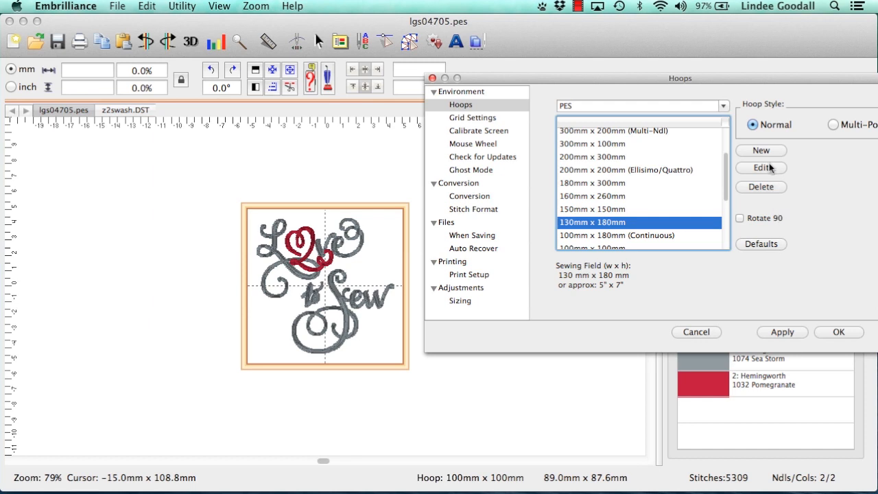
click(781, 332)
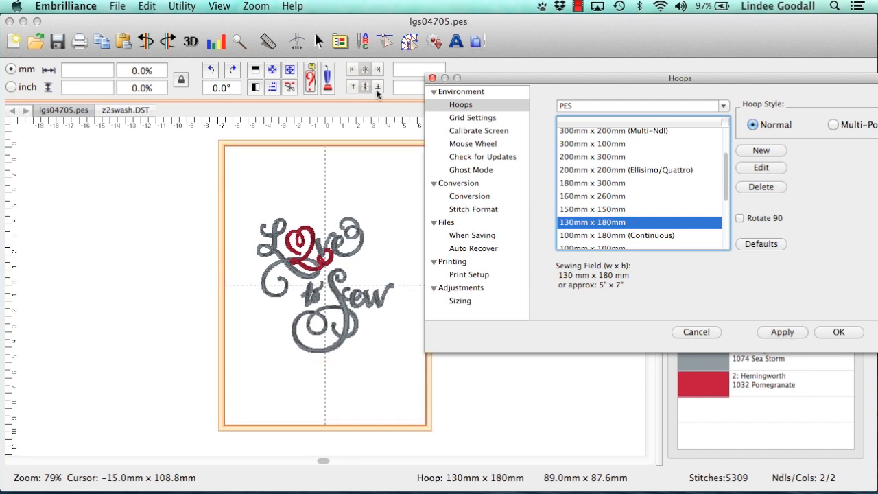
mouse_move(326, 326)
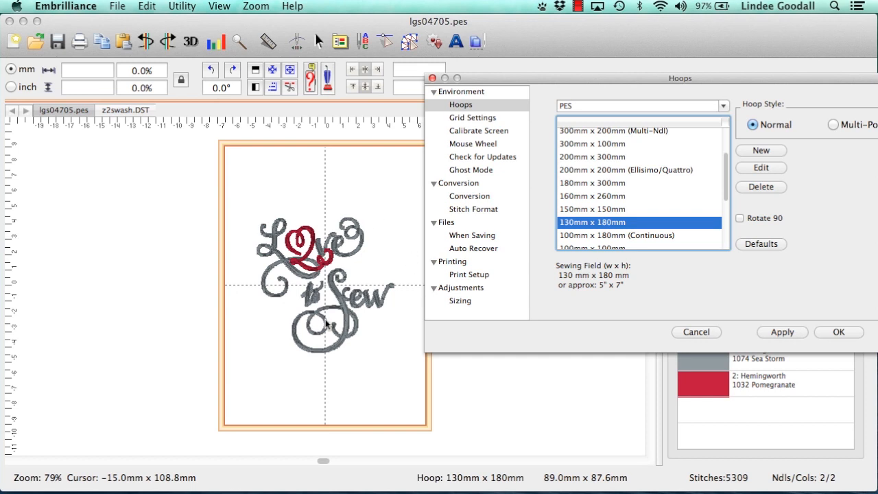
mouse_move(346, 304)
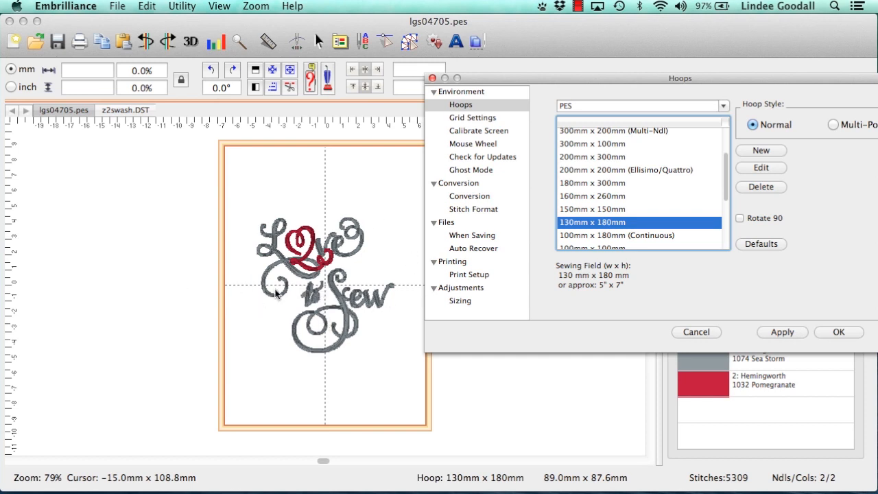
mouse_move(347, 304)
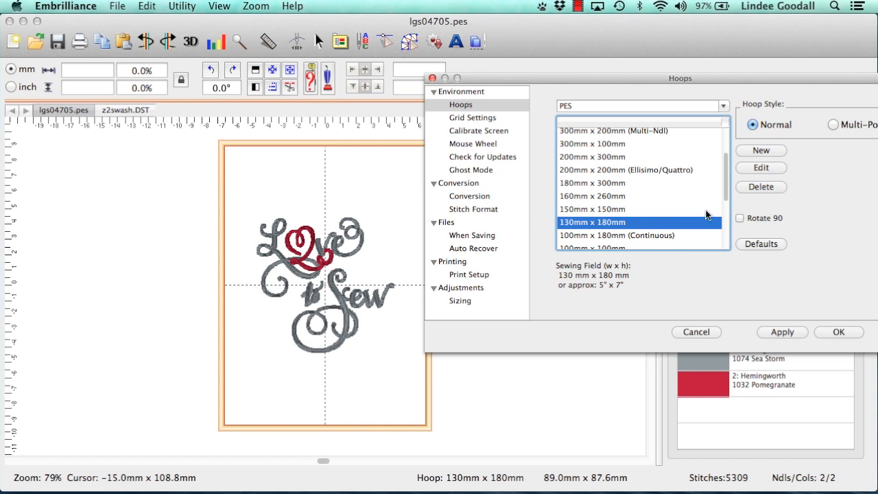
- Check Rotate 90 and apply, making the hoop 180 x 130 mm landscape
click(741, 217)
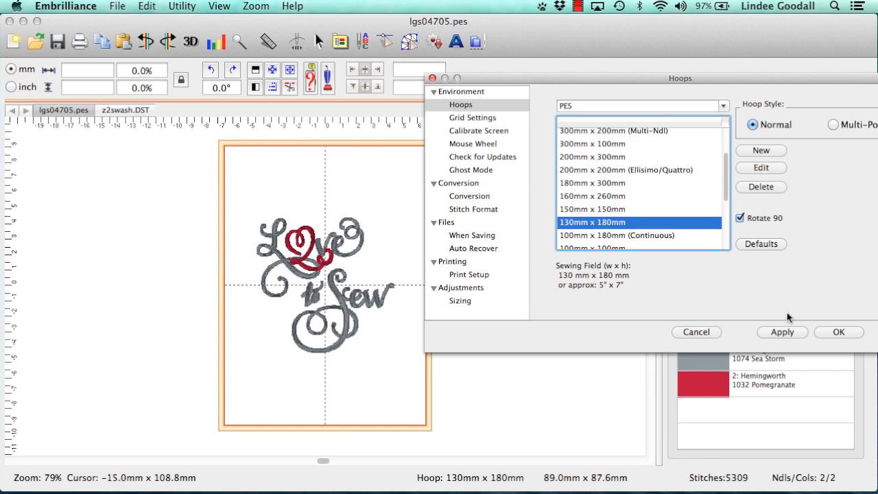
click(740, 217)
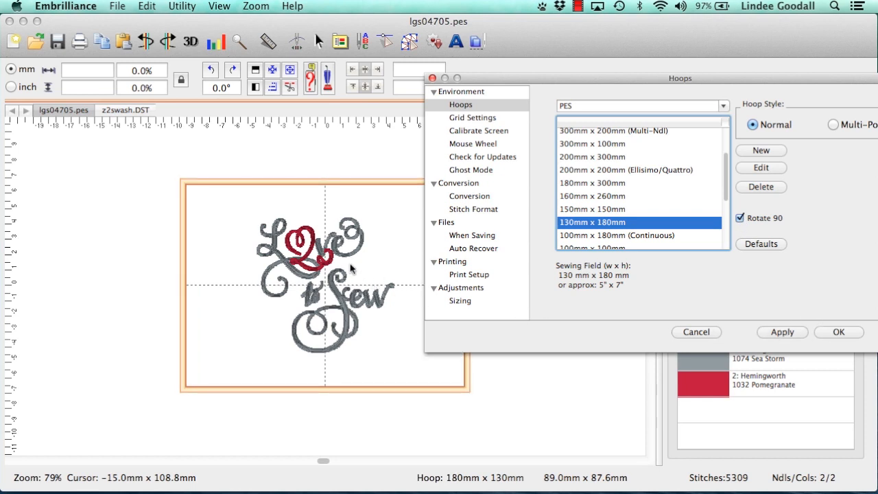
mouse_move(347, 312)
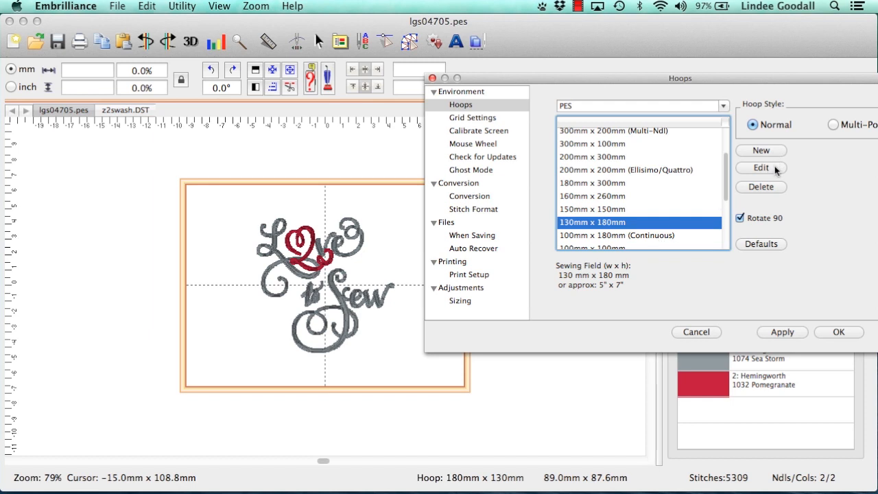
mouse_move(773, 192)
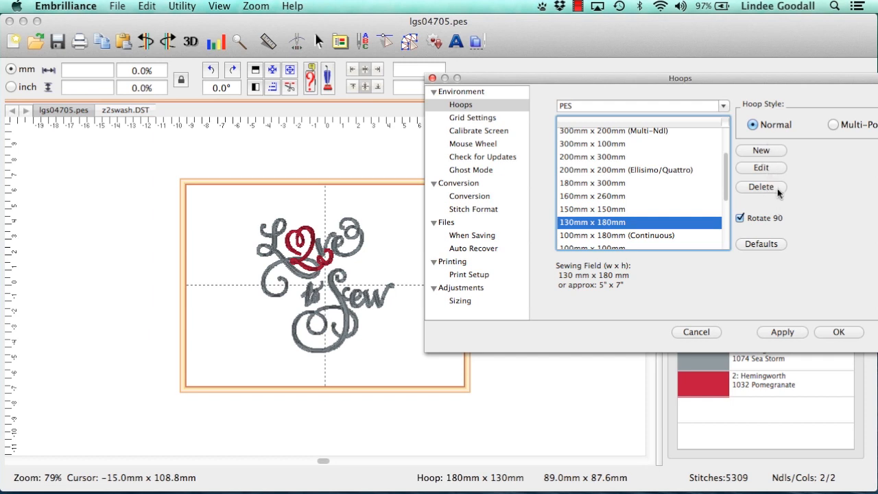
mouse_move(703, 106)
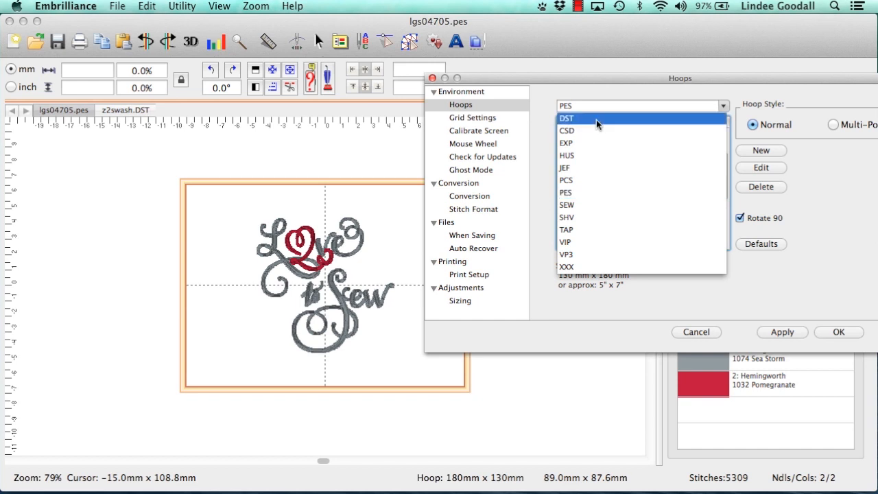
- Switch the hoop format list from PES to DST
click(568, 118)
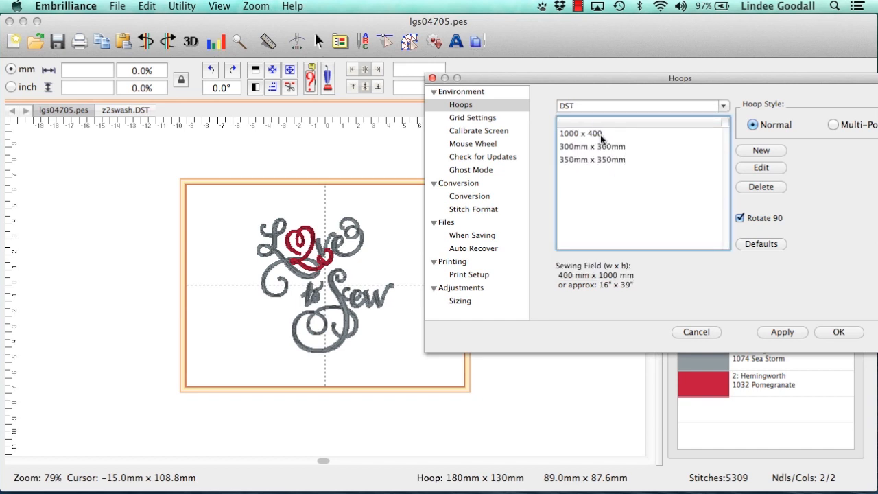
mouse_move(603, 138)
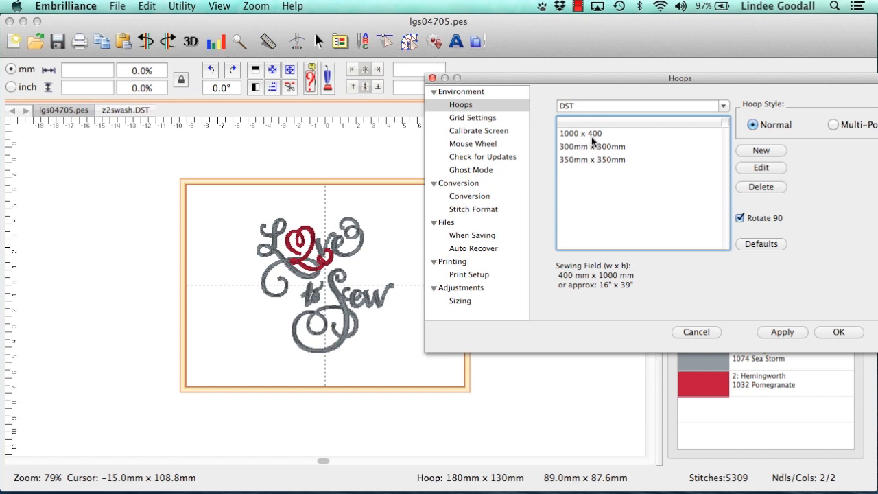
mouse_move(575, 146)
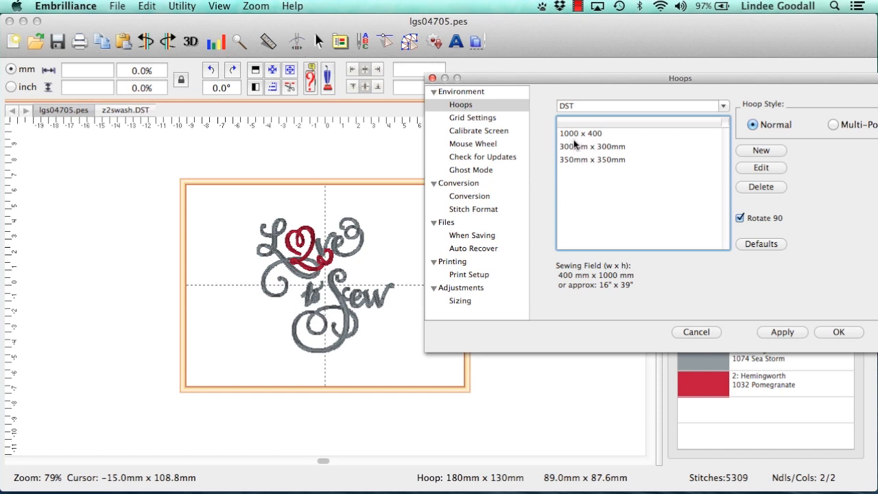
mouse_move(569, 142)
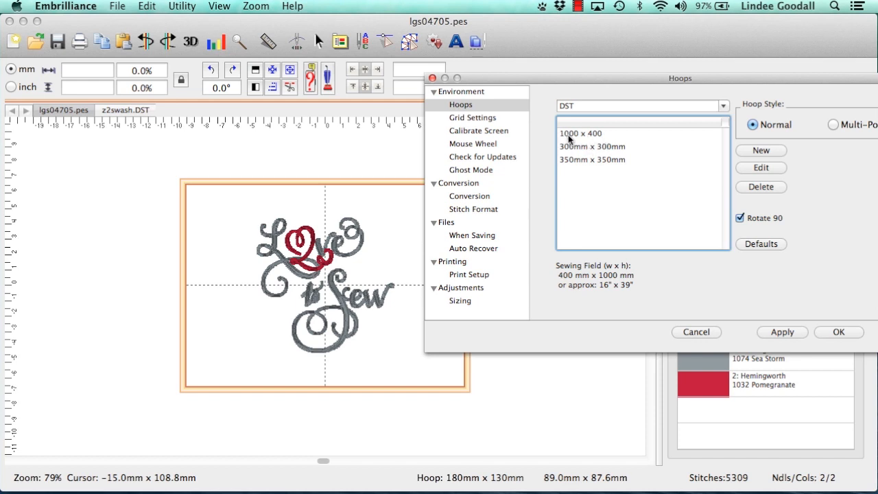
mouse_move(582, 141)
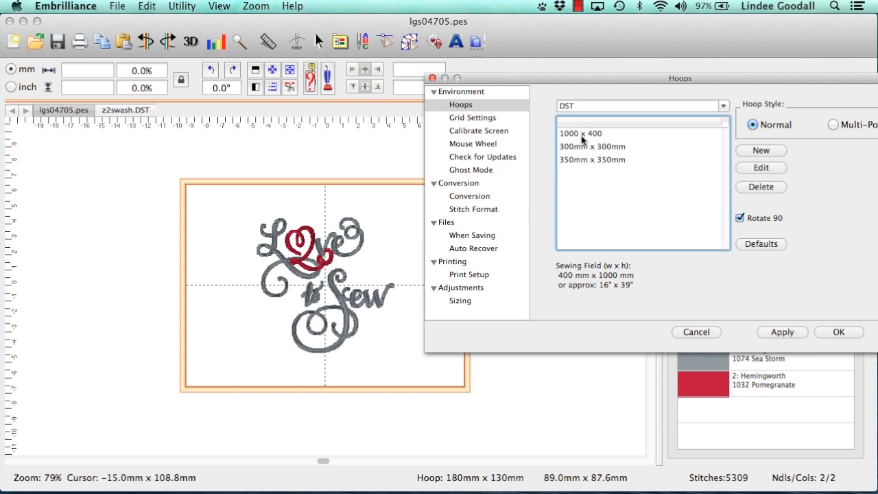
mouse_move(590, 146)
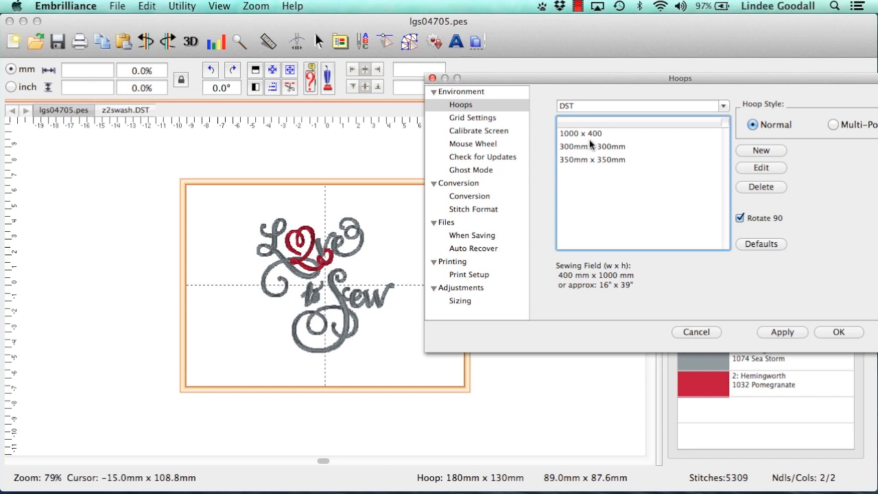
mouse_move(597, 144)
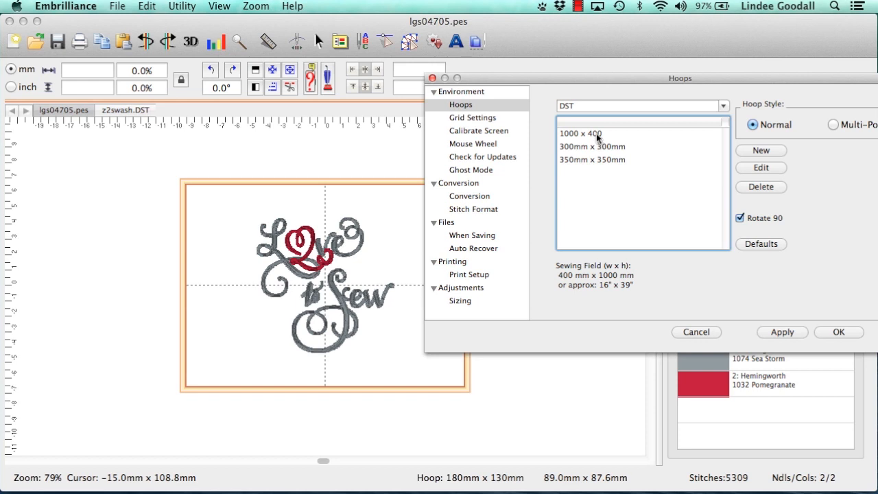
- Edit the 1000 x 400 DST hoop, adding 'mm' to rename it '1000mm x 400mm'
click(592, 133)
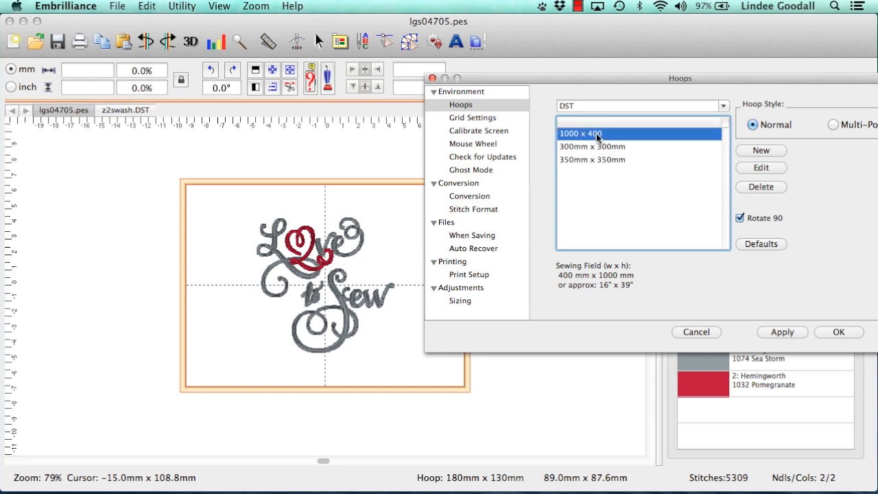
mouse_move(766, 170)
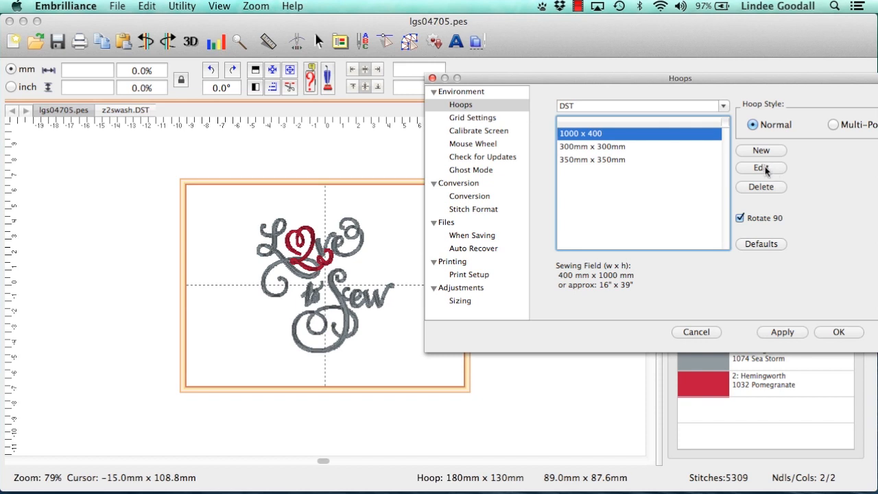
click(761, 168)
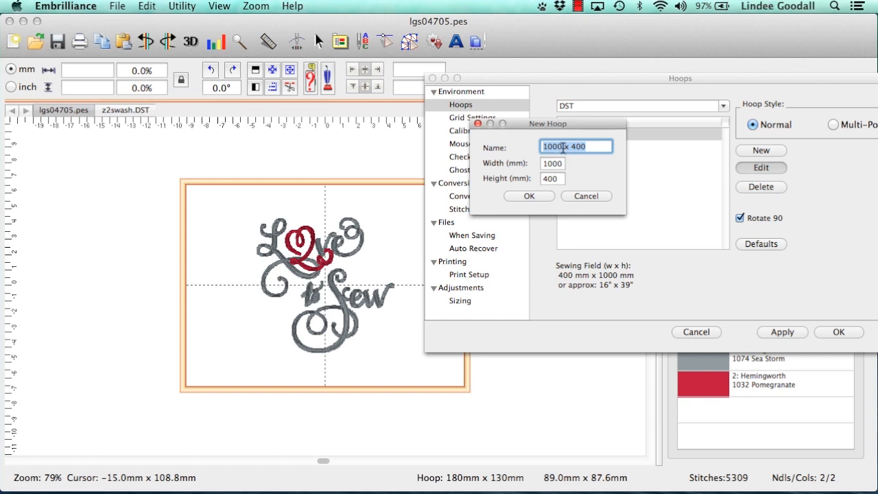
text(mm)
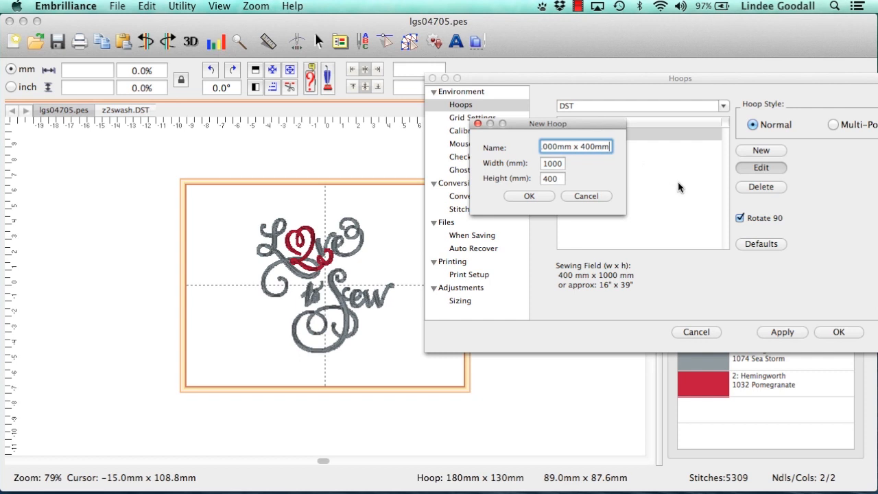
mouse_move(542, 204)
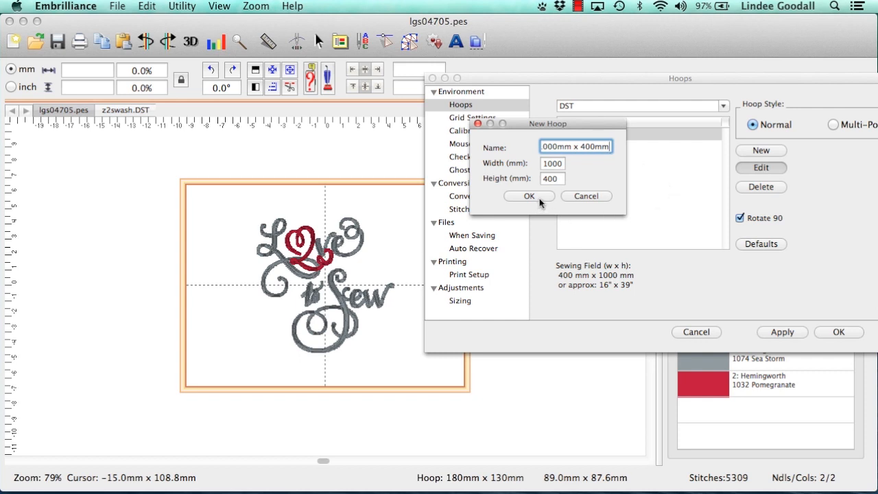
click(529, 196)
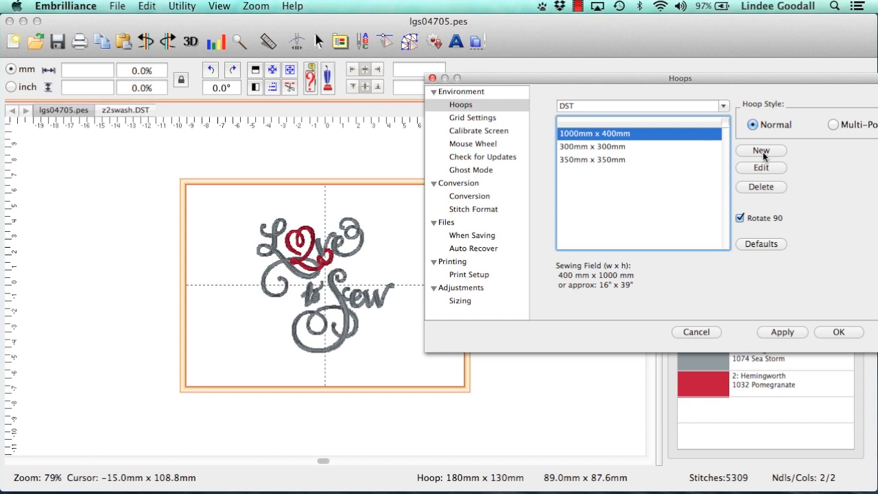
- Open the New Hoop form for a DST hoop
click(761, 150)
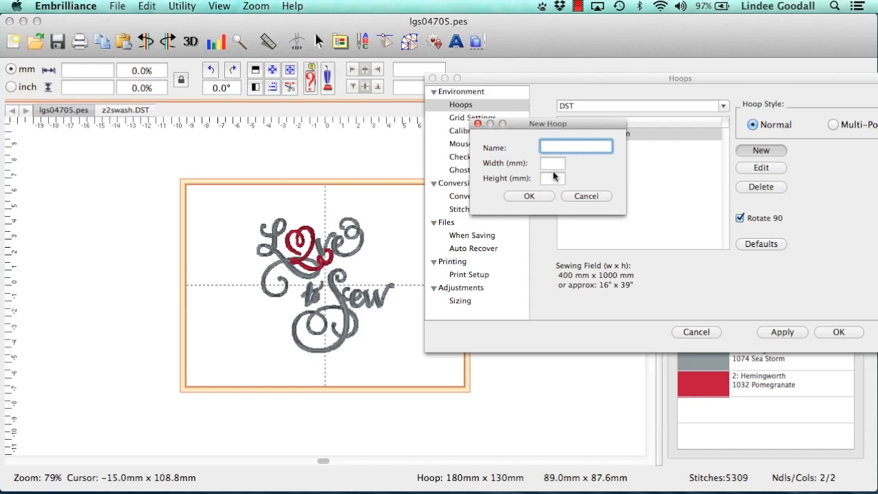
mouse_move(599, 206)
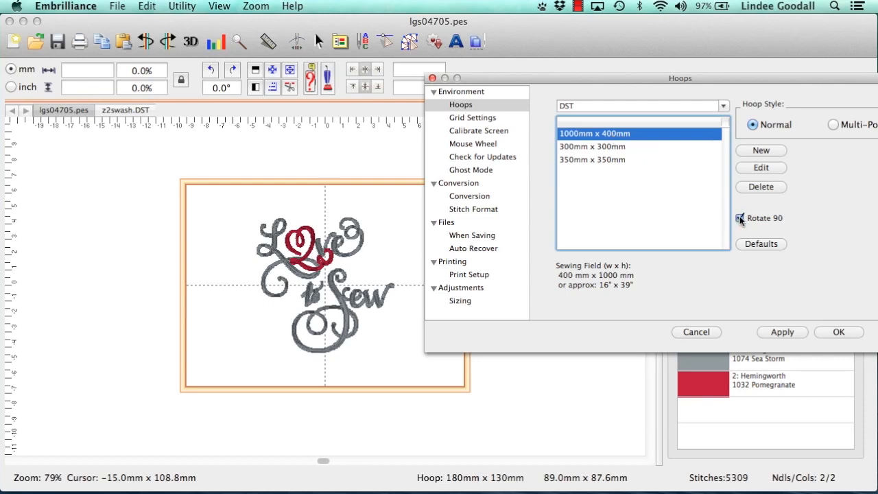
- Uncheck Rotate 90, apply the 1000mm x 400mm hoop, and close Preferences
click(740, 218)
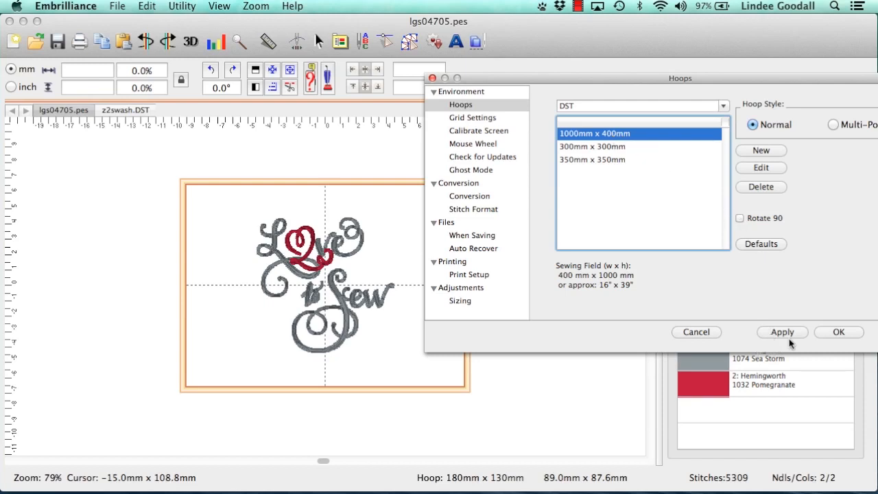
click(782, 331)
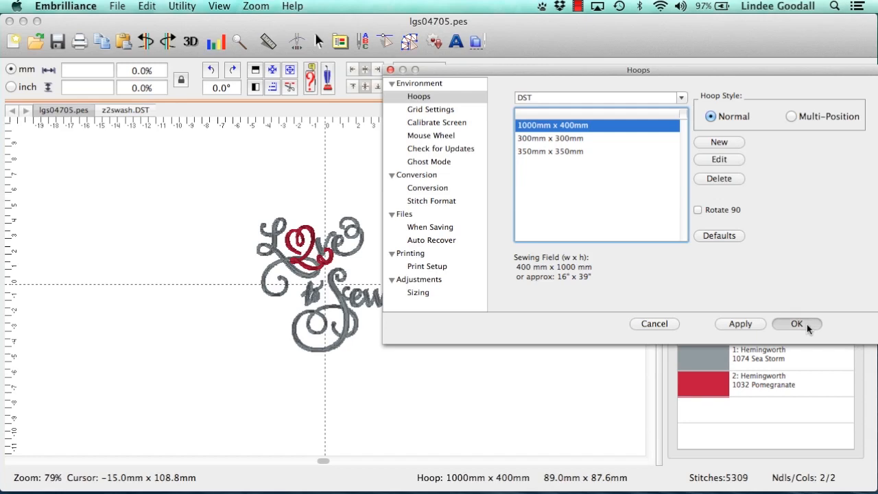
click(796, 323)
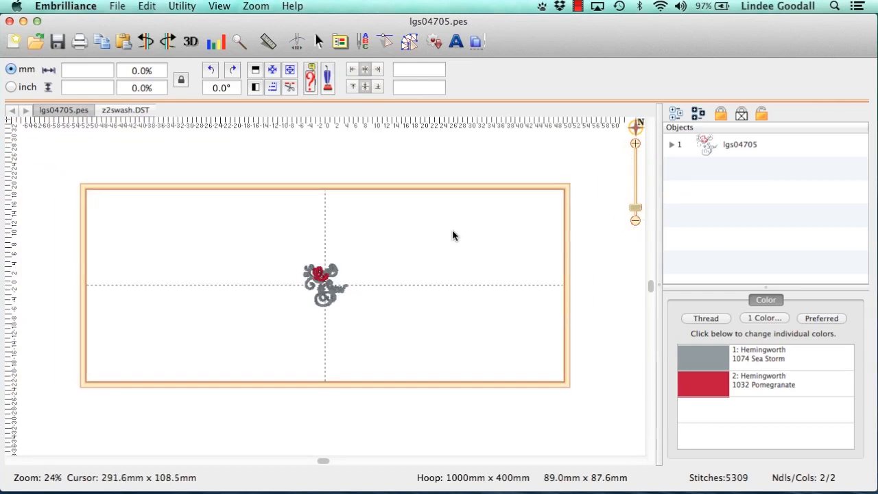
mouse_move(555, 324)
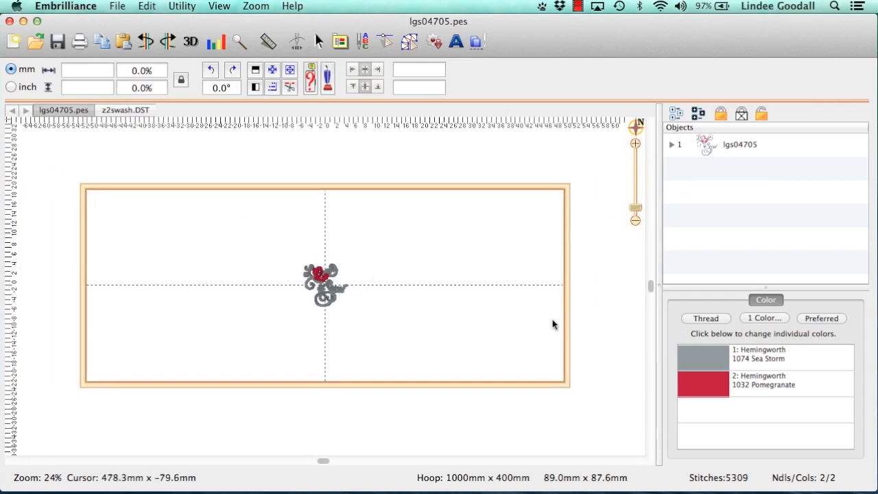
mouse_move(490, 238)
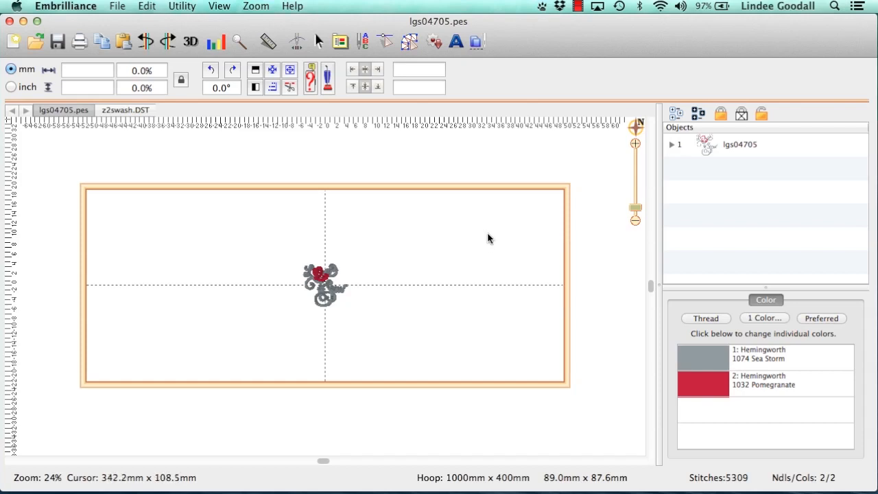
mouse_move(504, 232)
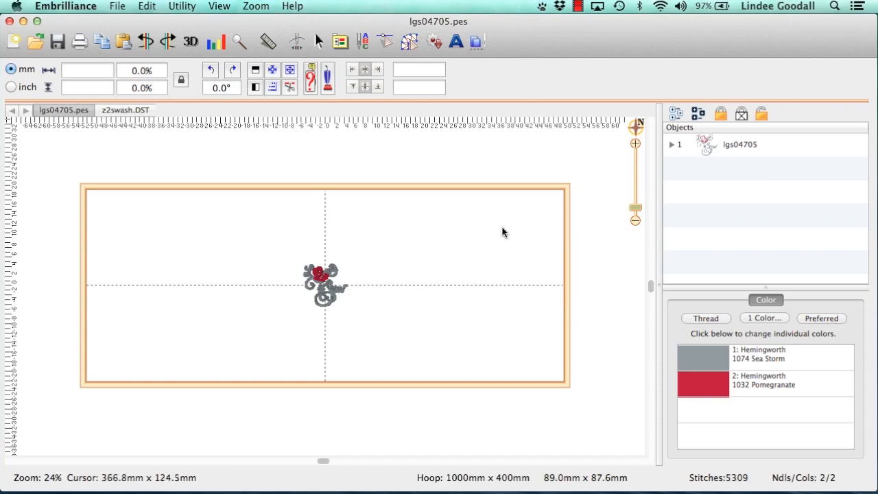
mouse_move(223, 18)
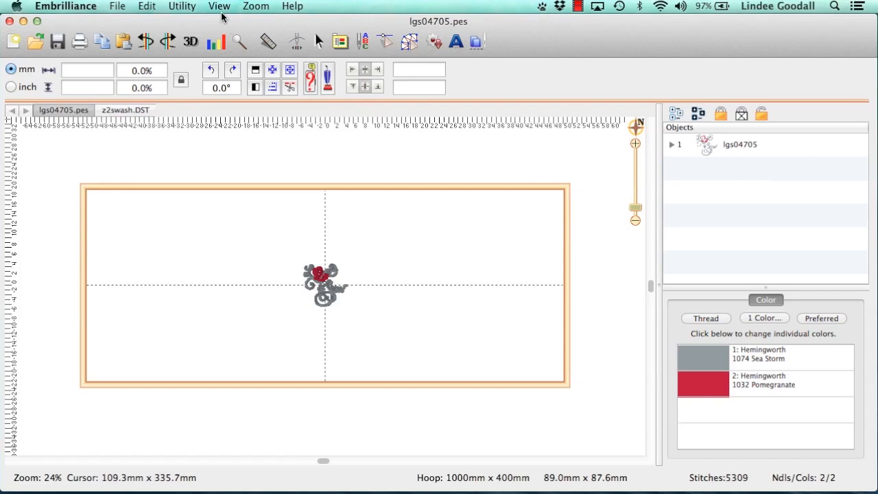
click(219, 6)
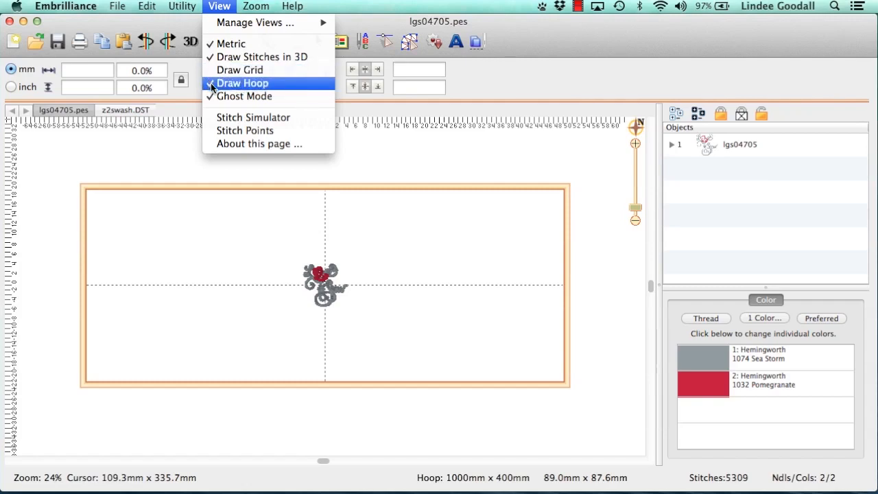
mouse_move(239, 70)
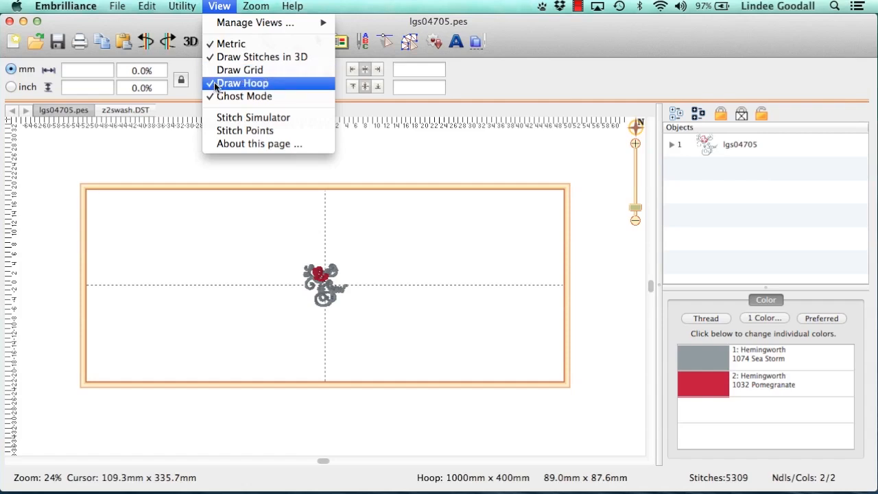
click(242, 83)
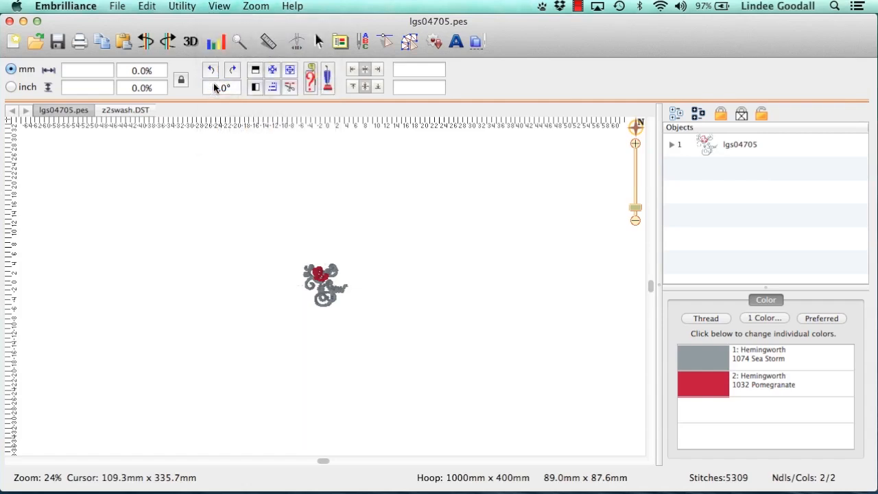
mouse_move(224, 87)
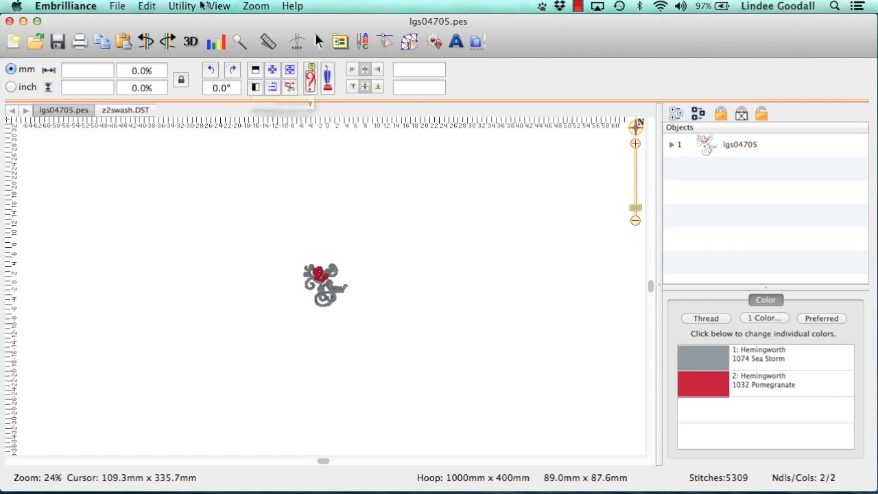
click(219, 6)
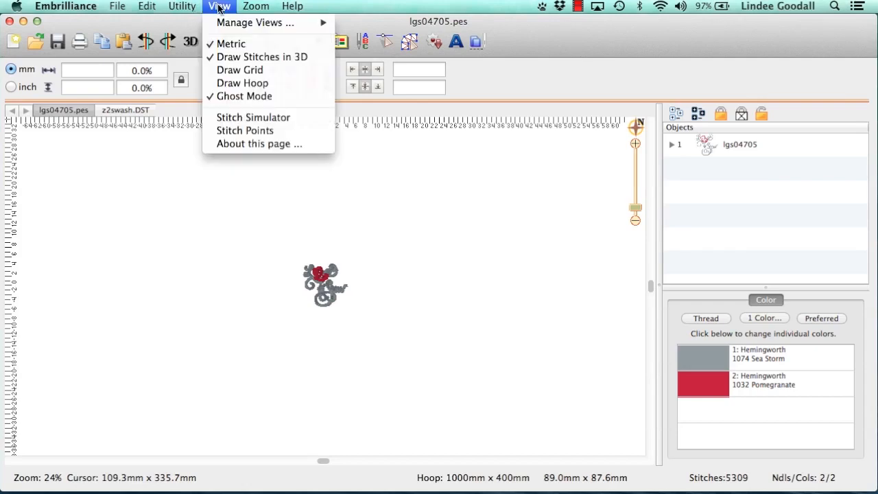
click(242, 82)
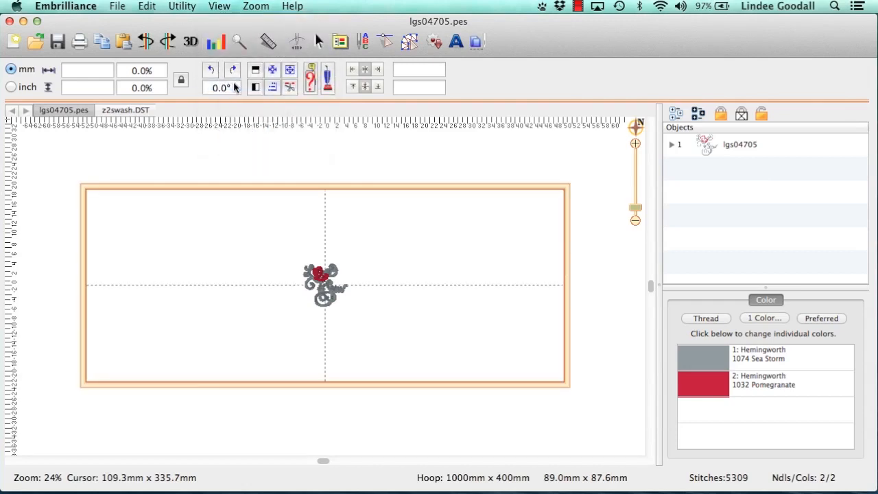
mouse_move(634, 363)
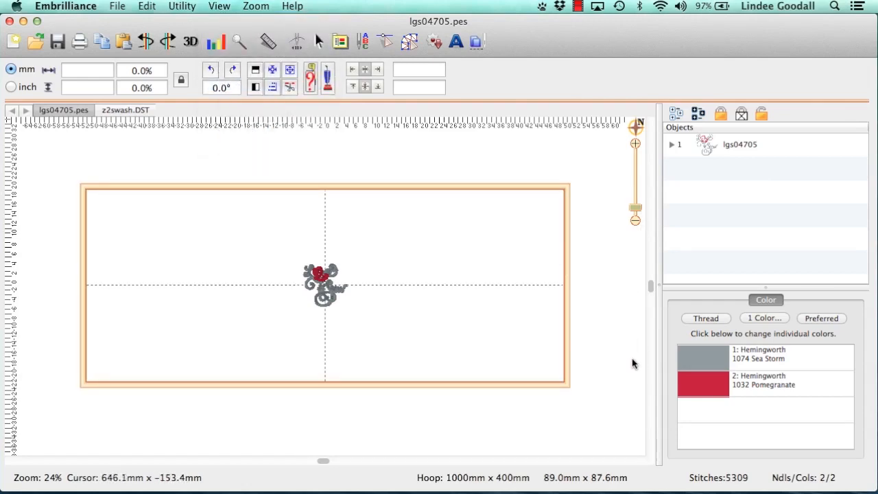
mouse_move(631, 369)
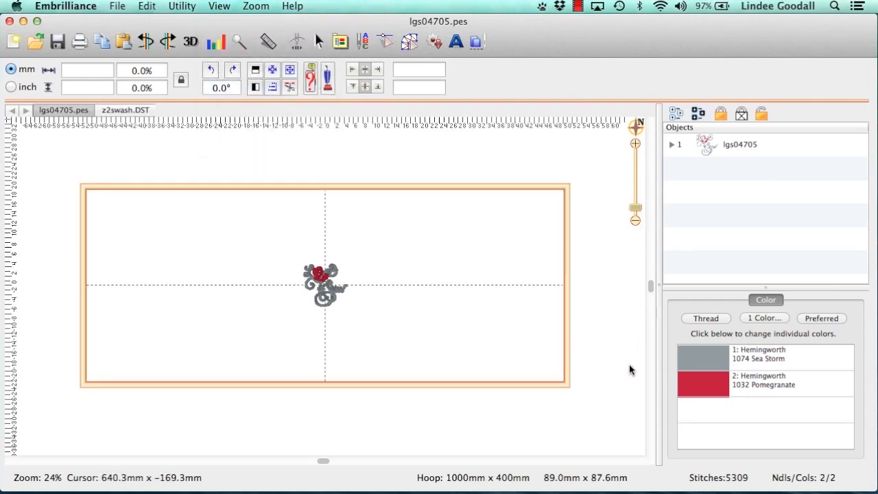
mouse_move(538, 459)
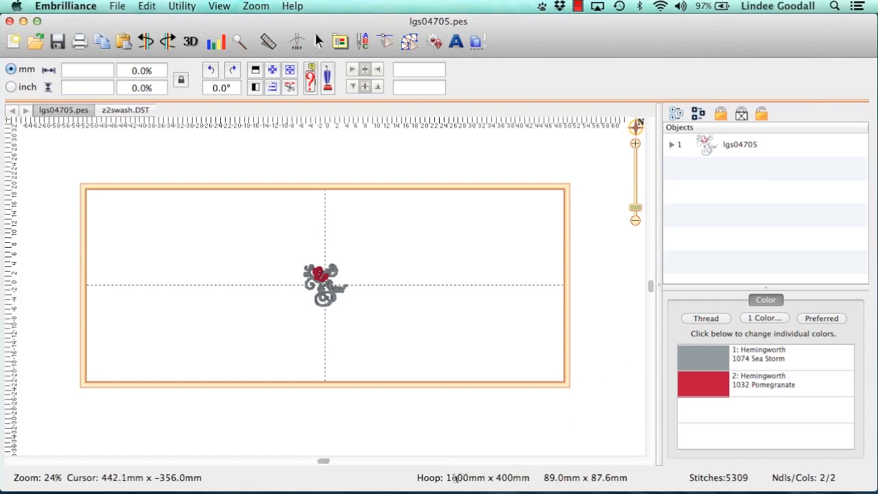
click(219, 6)
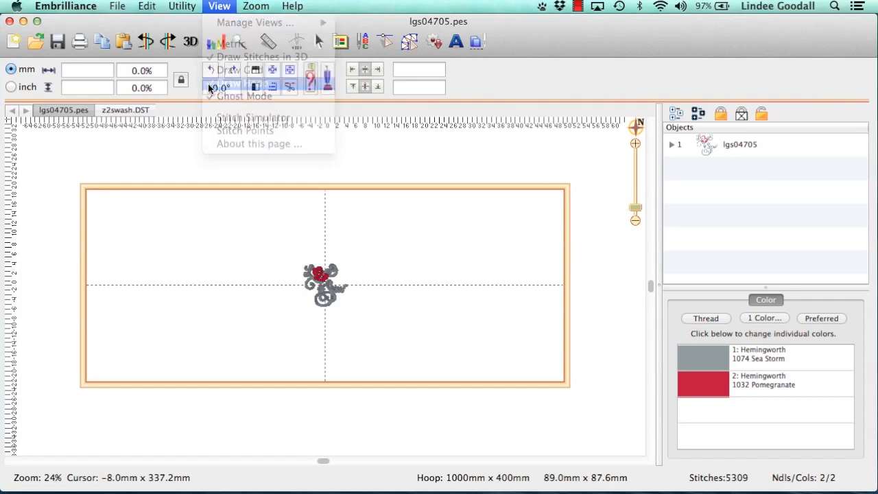
click(234, 83)
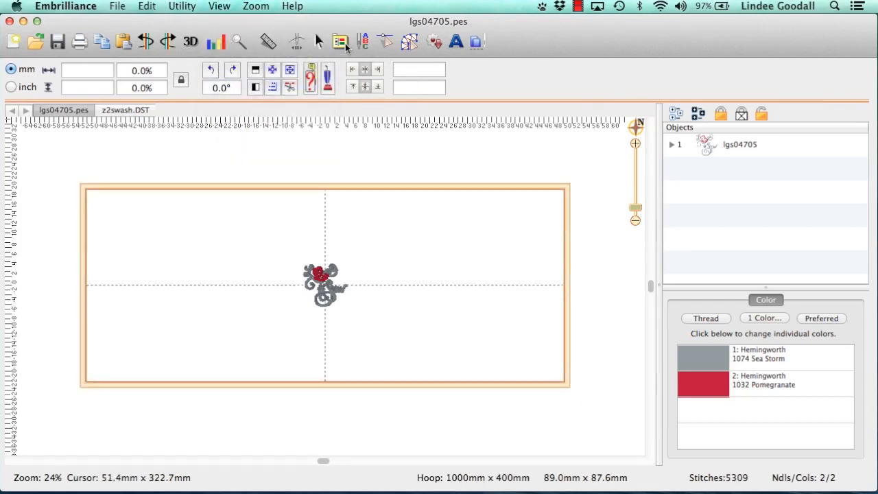
- Switch the format to PES and confirm the 100mm x 100mm hoop in Preferences
click(341, 42)
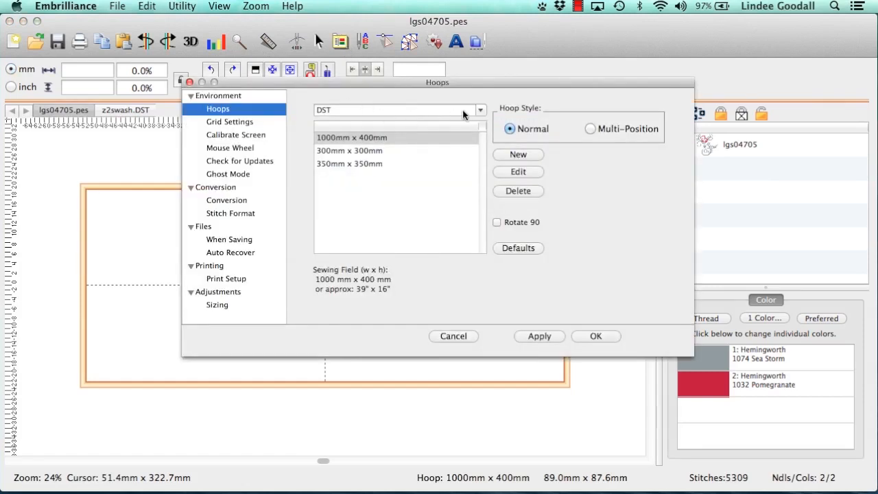
click(479, 110)
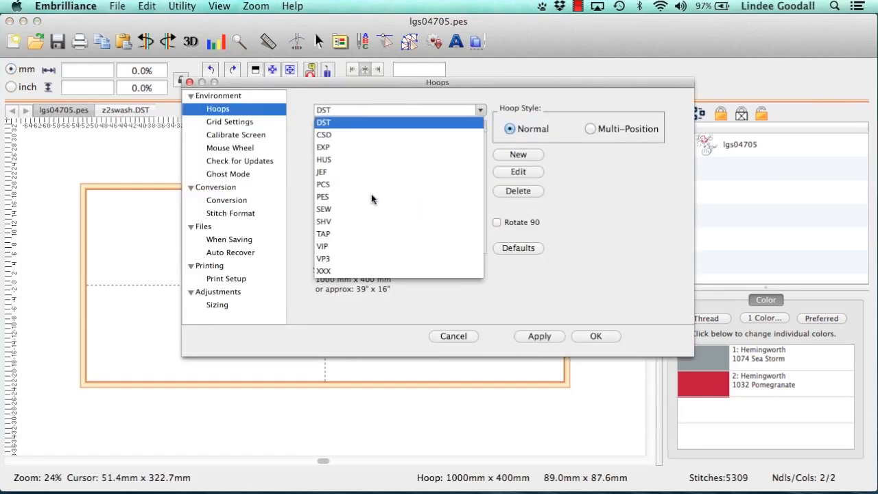
click(322, 197)
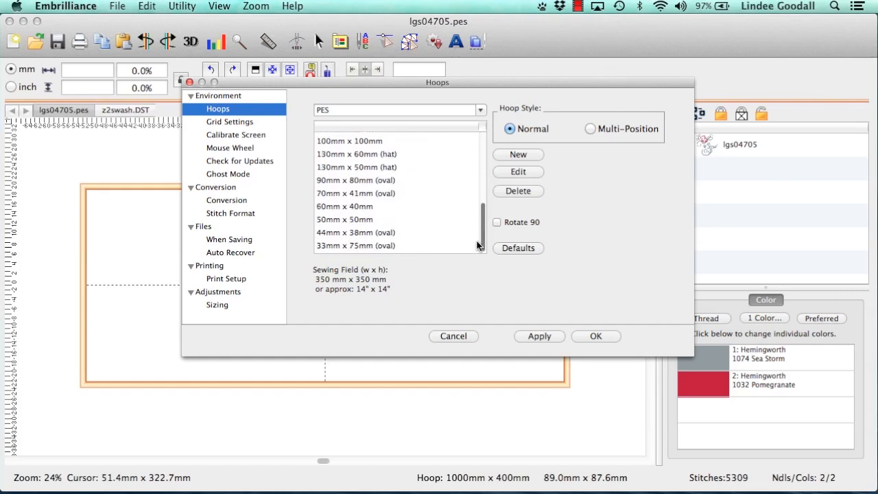
click(349, 141)
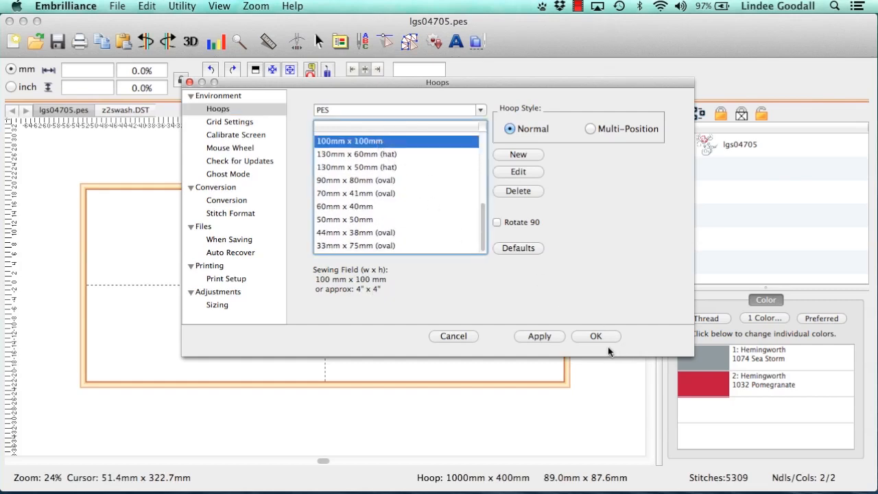
click(595, 336)
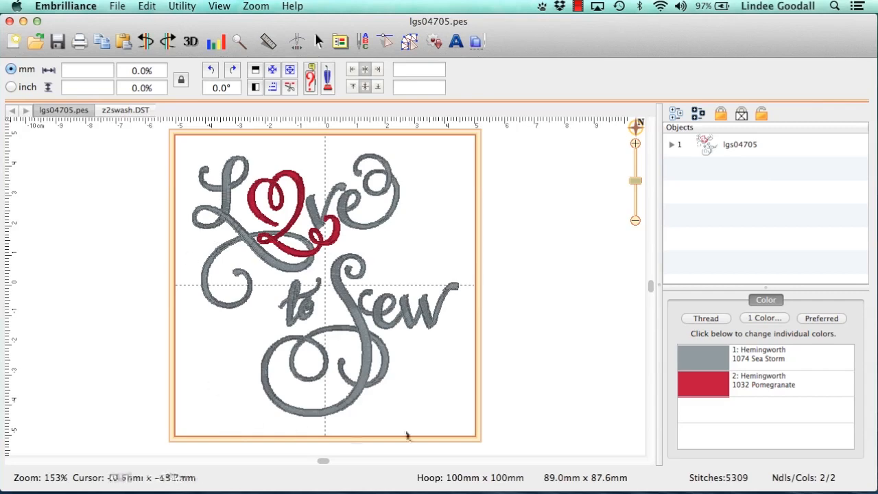
mouse_move(139, 130)
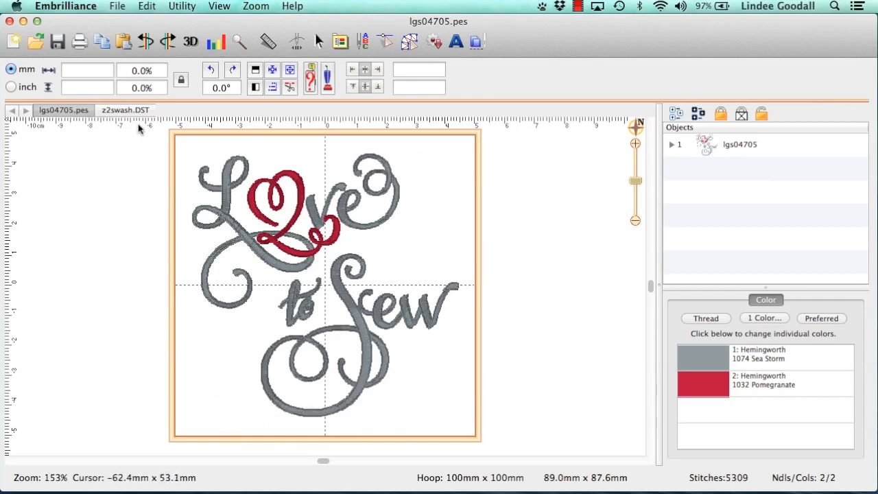
- Switch to the z2swash.DST tab showing its oversize red warning
click(125, 110)
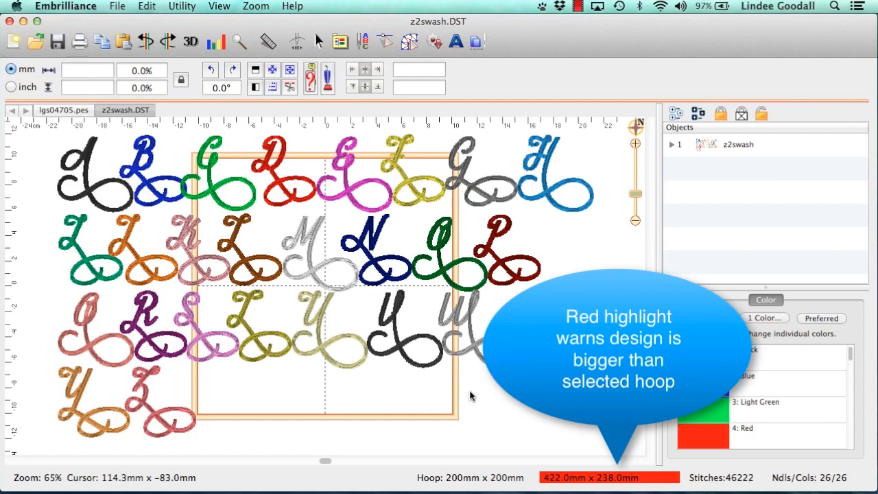
mouse_move(472, 396)
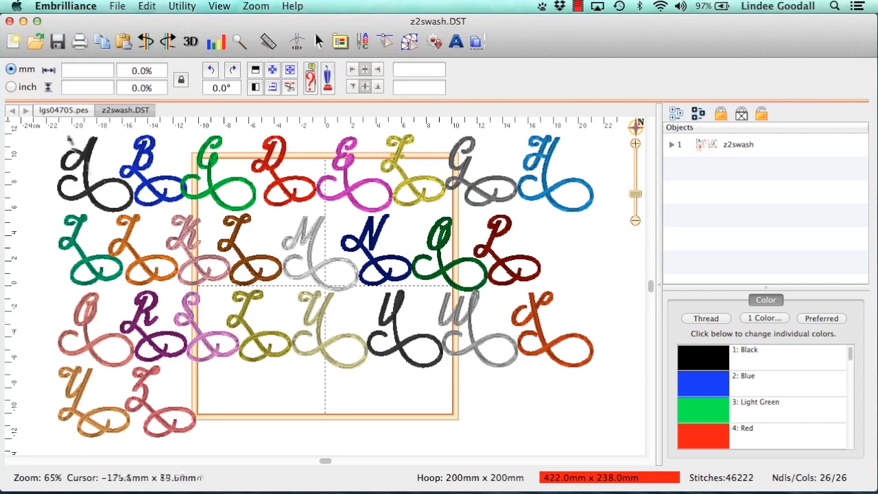
- Switch back to the lgs04705.pes tab with the Love to Sew design
click(64, 110)
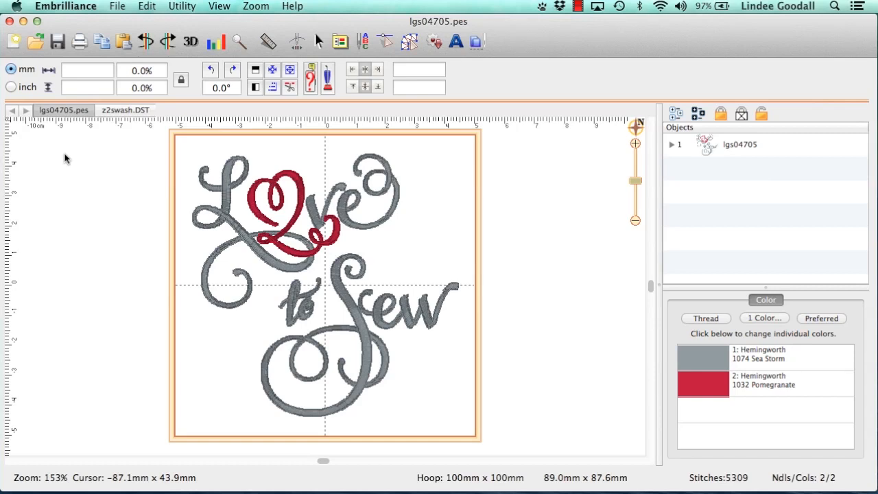
mouse_move(255, 153)
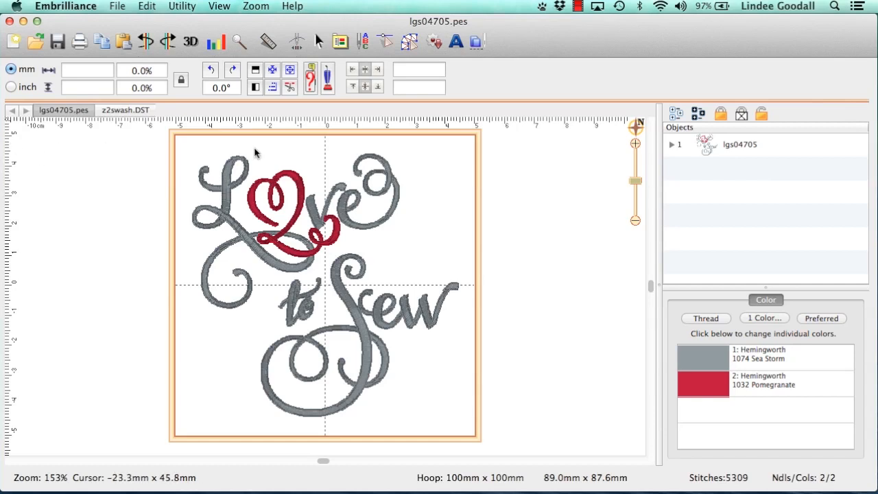
mouse_move(434, 214)
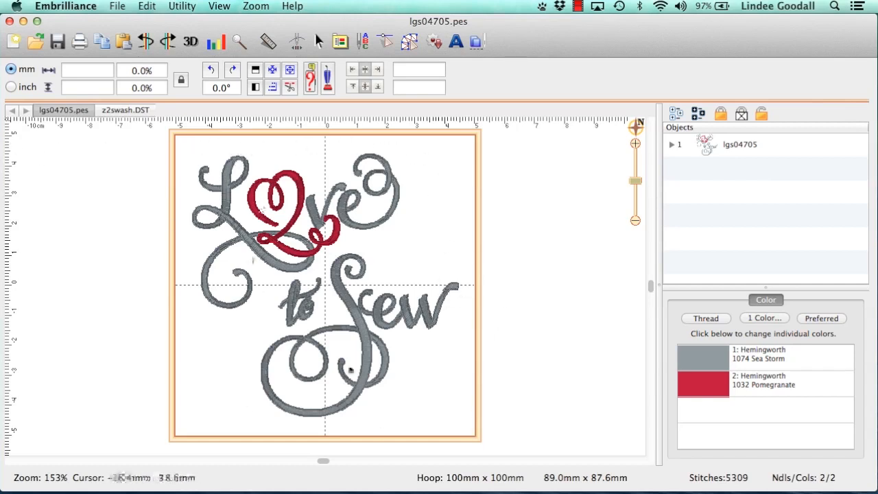
mouse_move(250, 135)
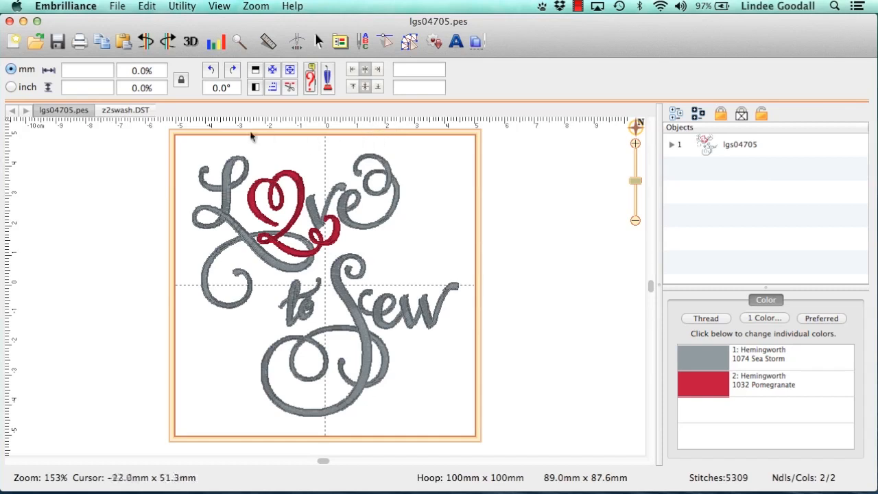
mouse_move(391, 410)
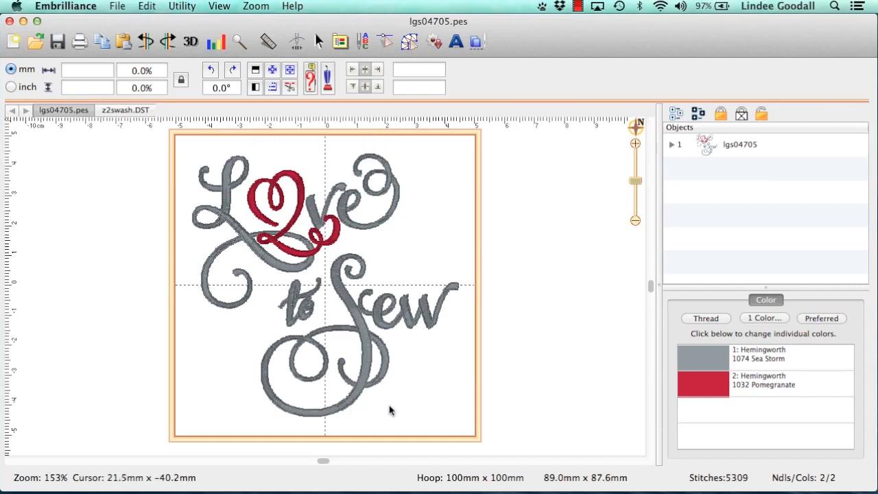
mouse_move(376, 390)
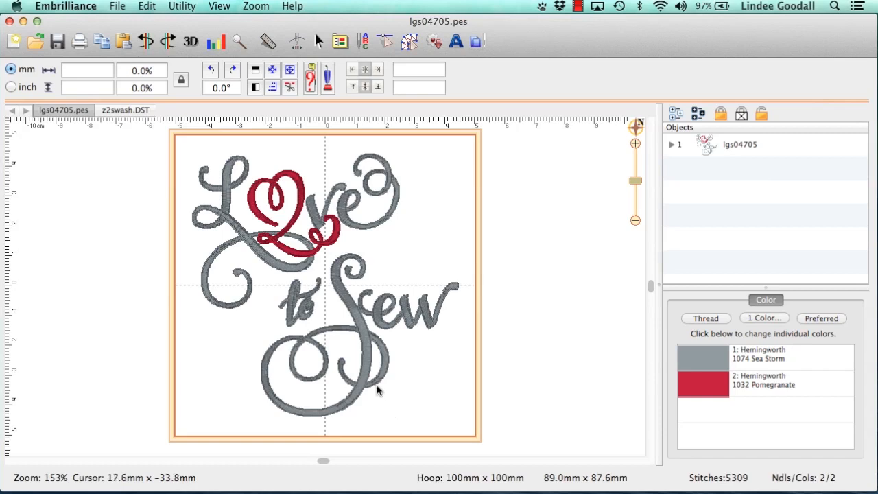
mouse_move(364, 383)
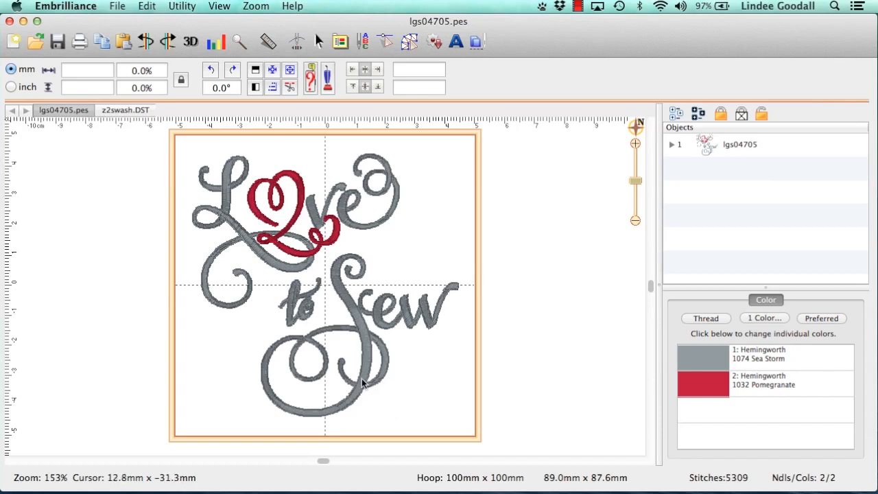
mouse_move(346, 377)
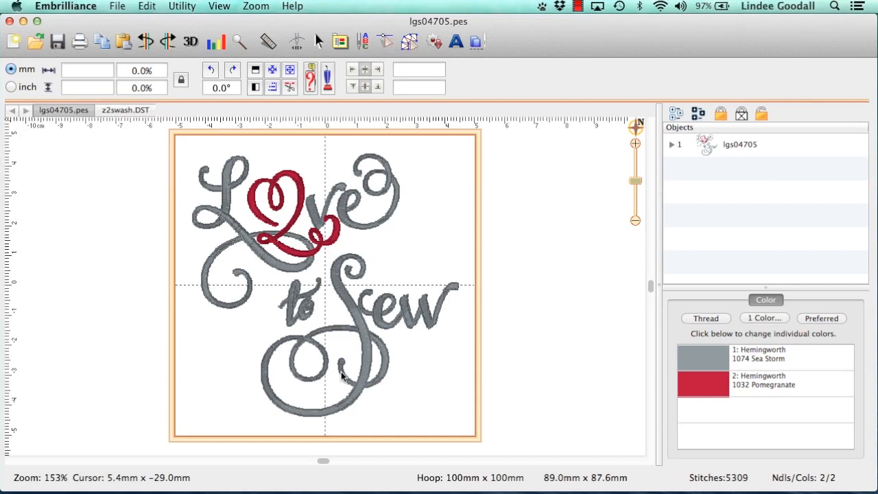
mouse_move(319, 376)
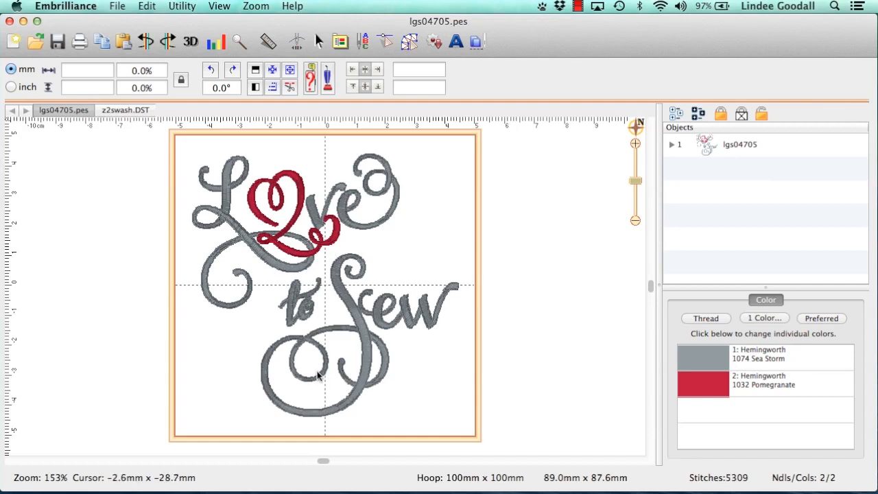